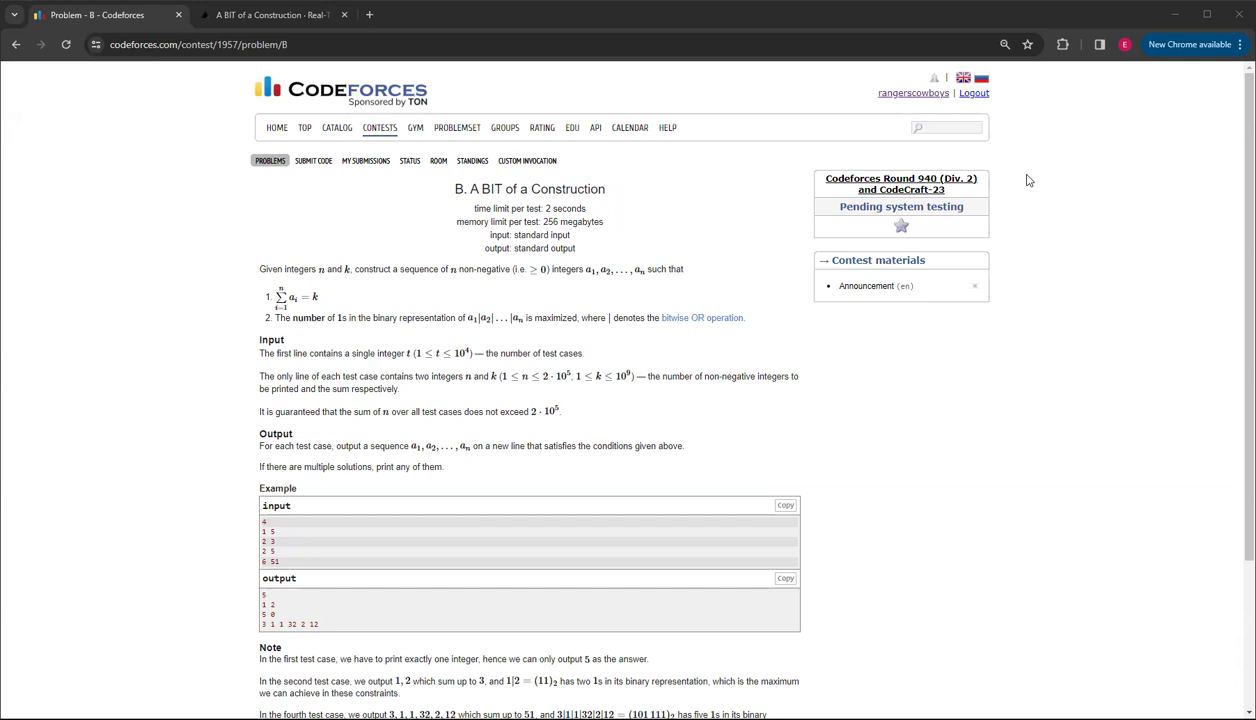
{"action": "mouse_move", "coordinate": [476, 286]}
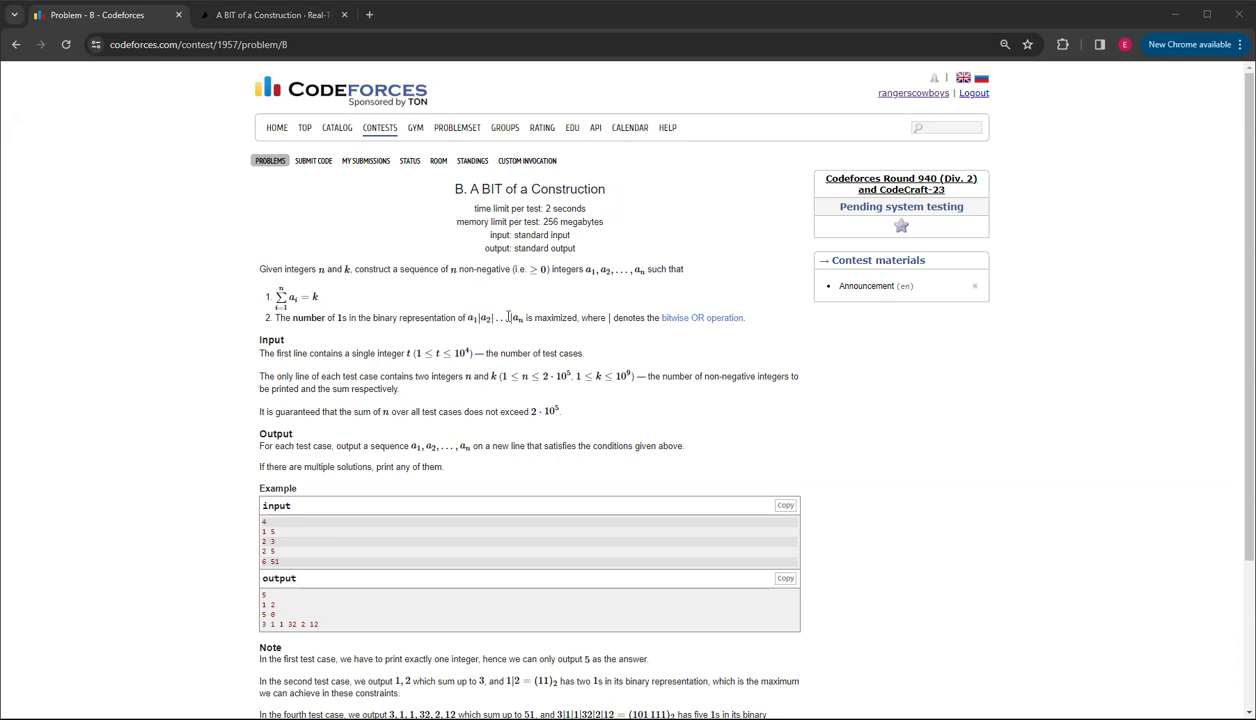
{"action": "mouse_move", "coordinate": [536, 312]}
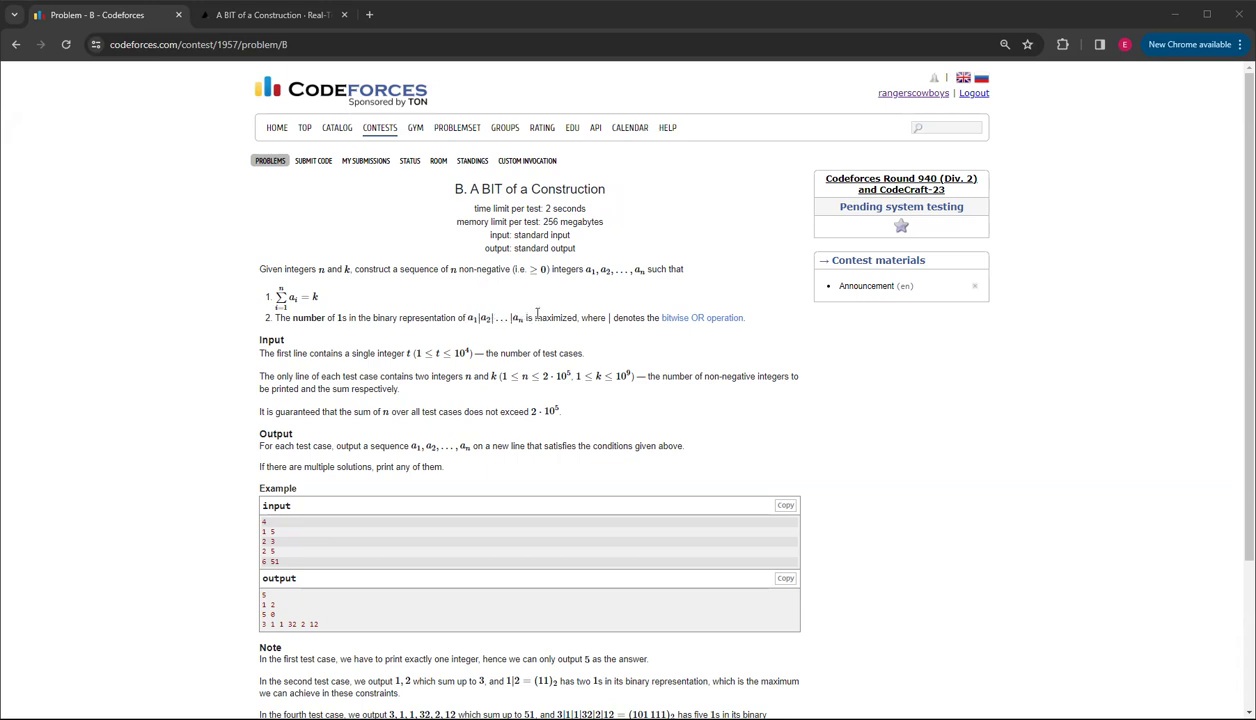
{"action": "mouse_move", "coordinate": [394, 268]}
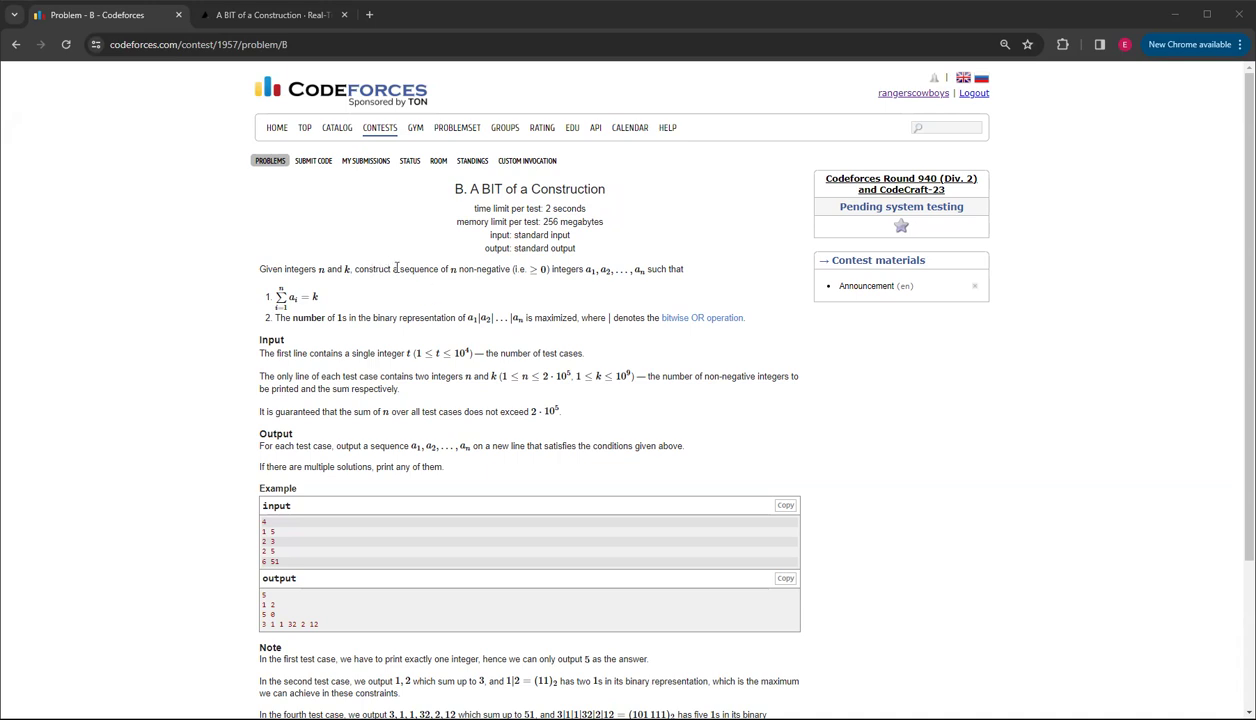
{"action": "mouse_move", "coordinate": [372, 288]}
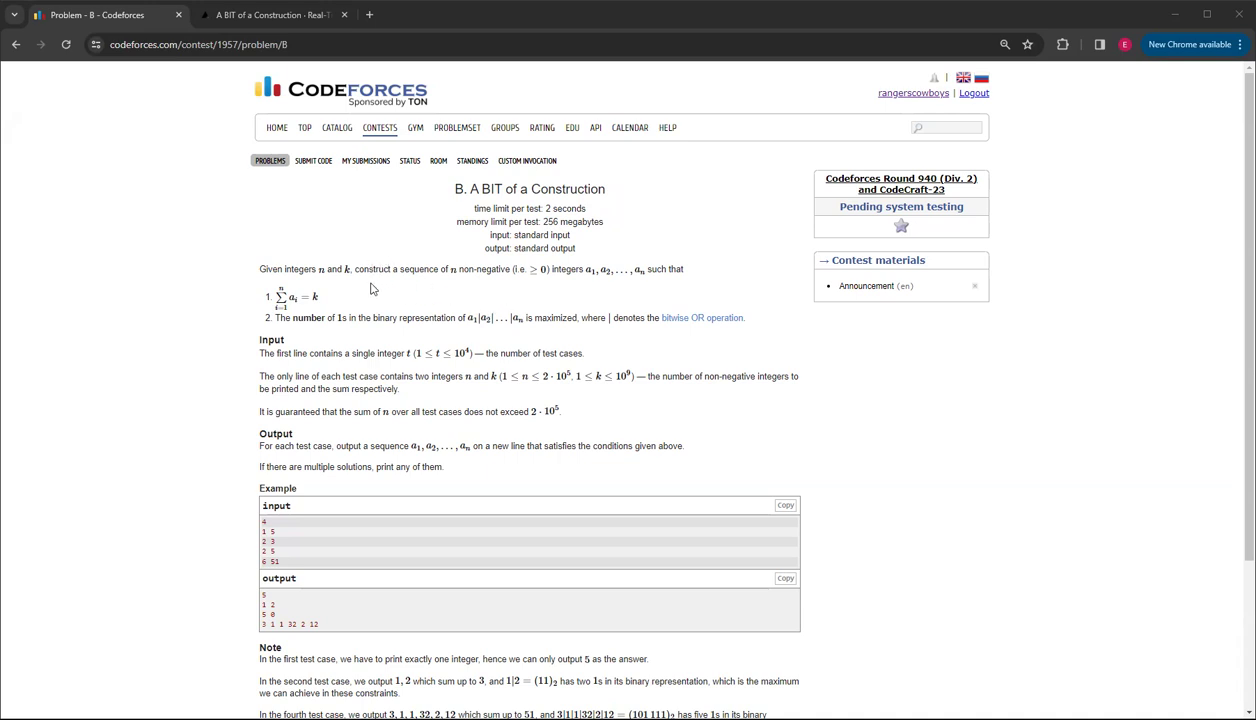
{"action": "mouse_move", "coordinate": [348, 328]}
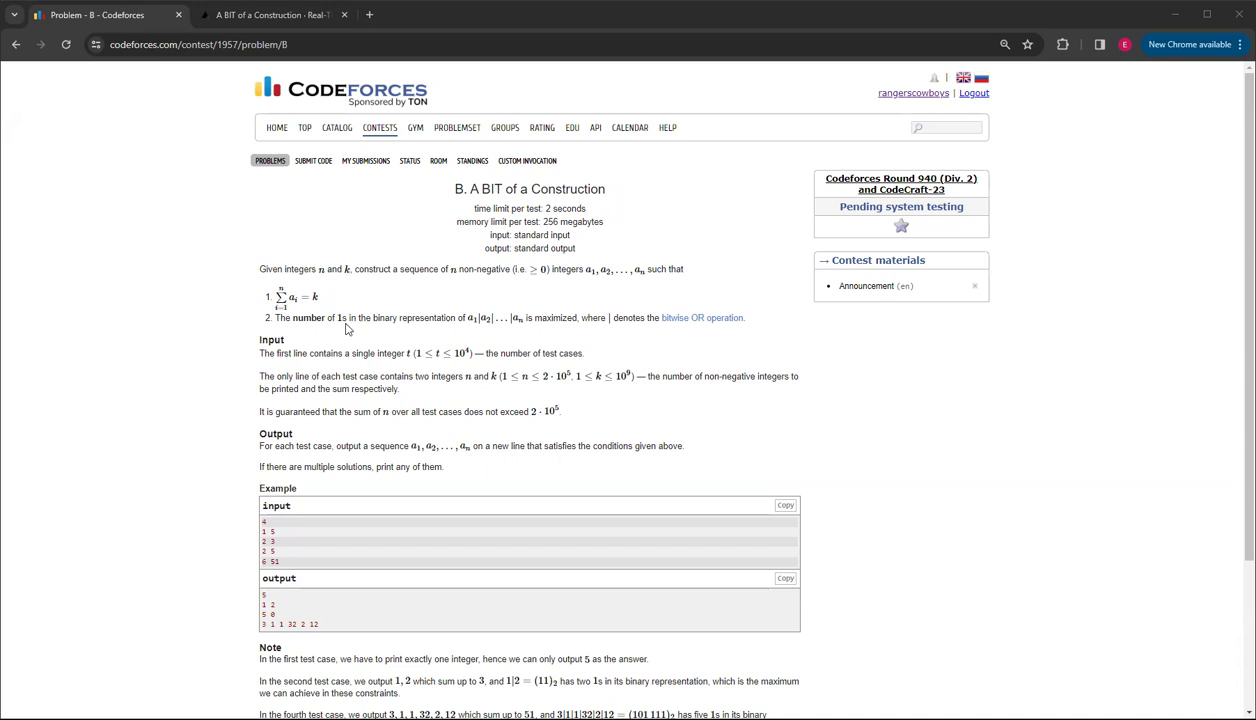
{"action": "mouse_move", "coordinate": [404, 412]}
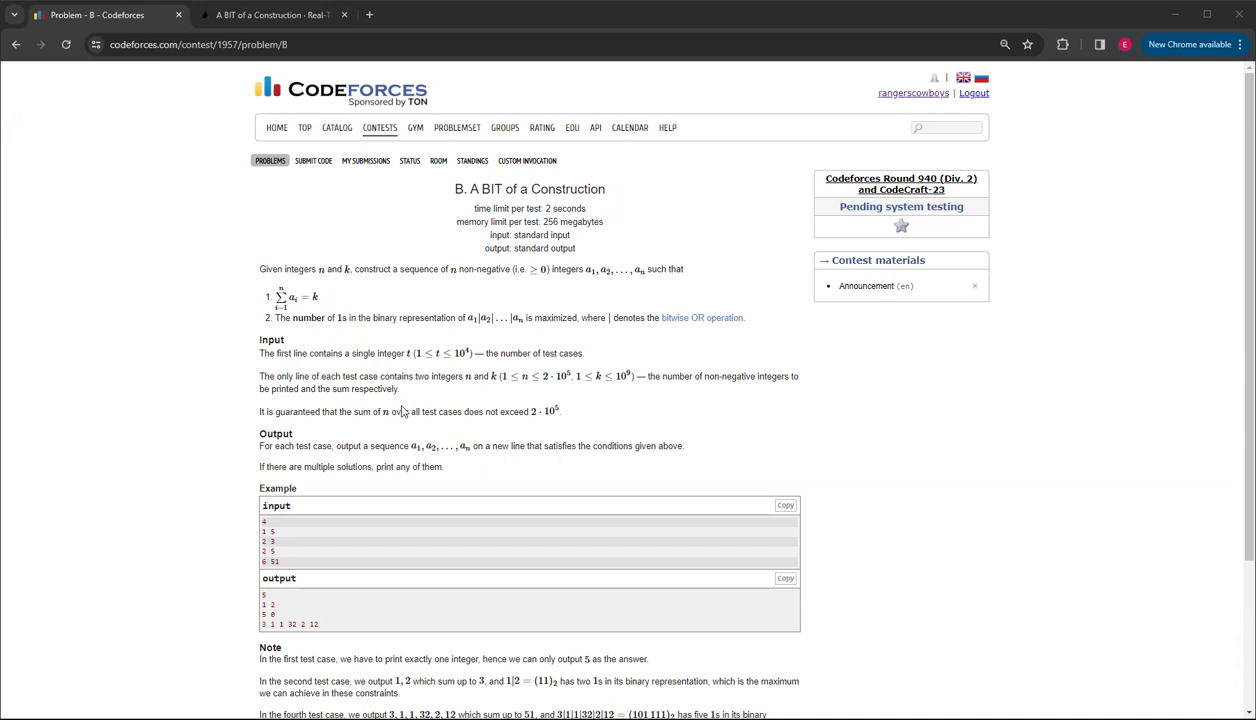
{"action": "mouse_move", "coordinate": [250, 264]}
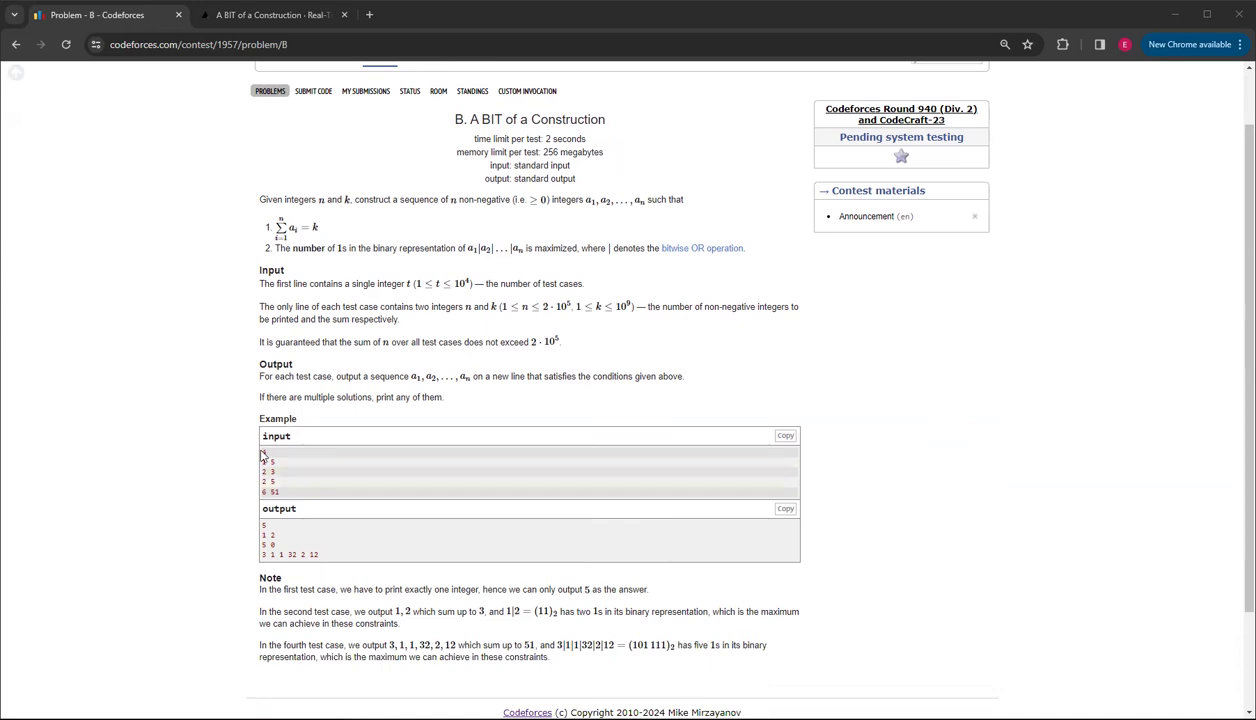
{"action": "mouse_move", "coordinate": [296, 448]}
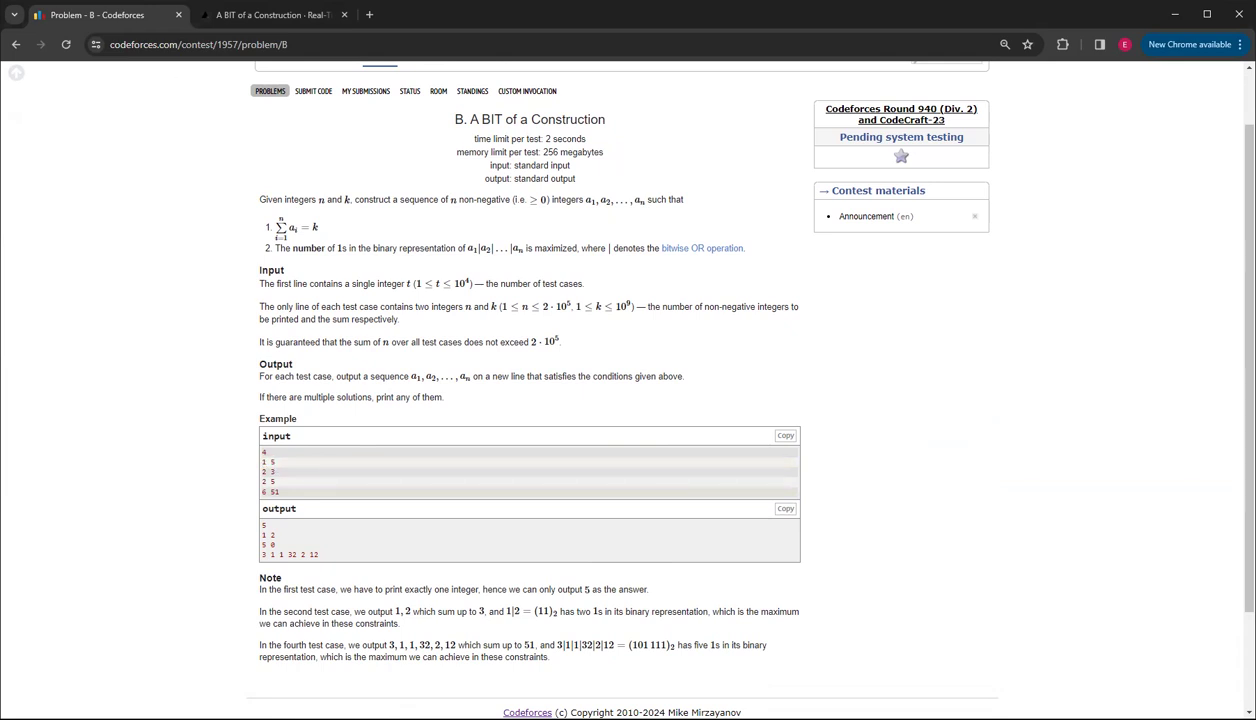
{"action": "mouse_move", "coordinate": [112, 160]}
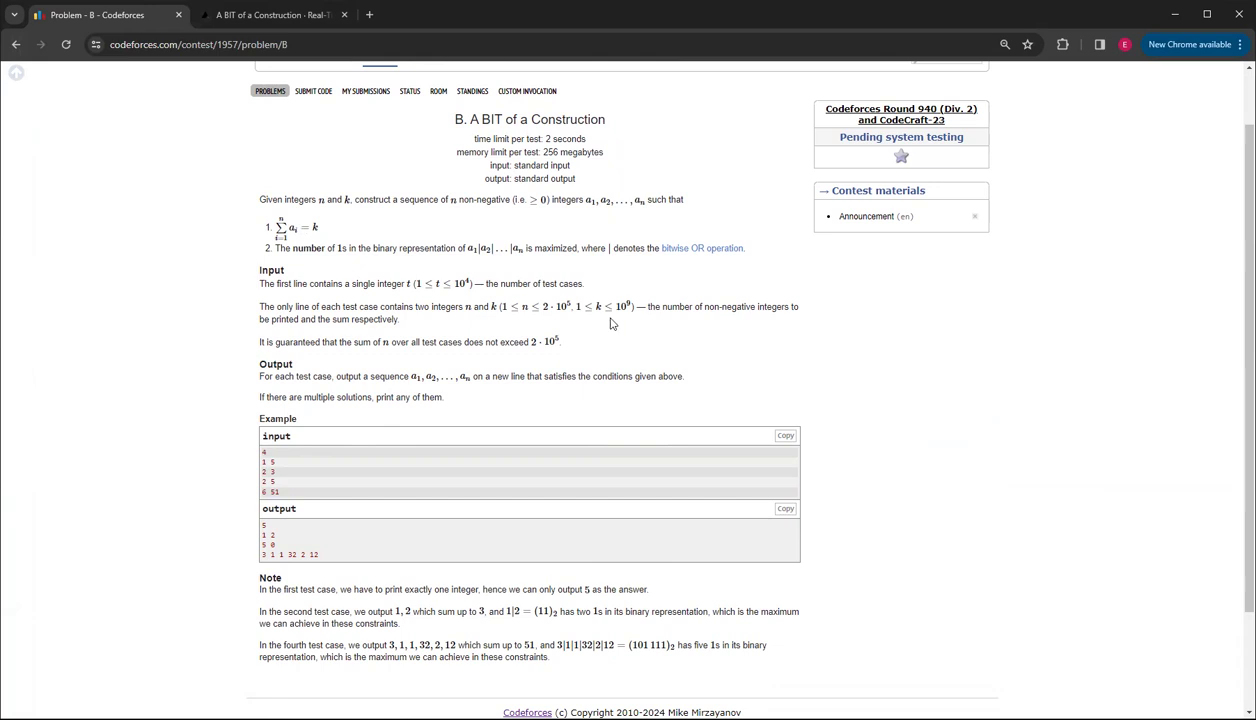
{"action": "mouse_move", "coordinate": [348, 374]}
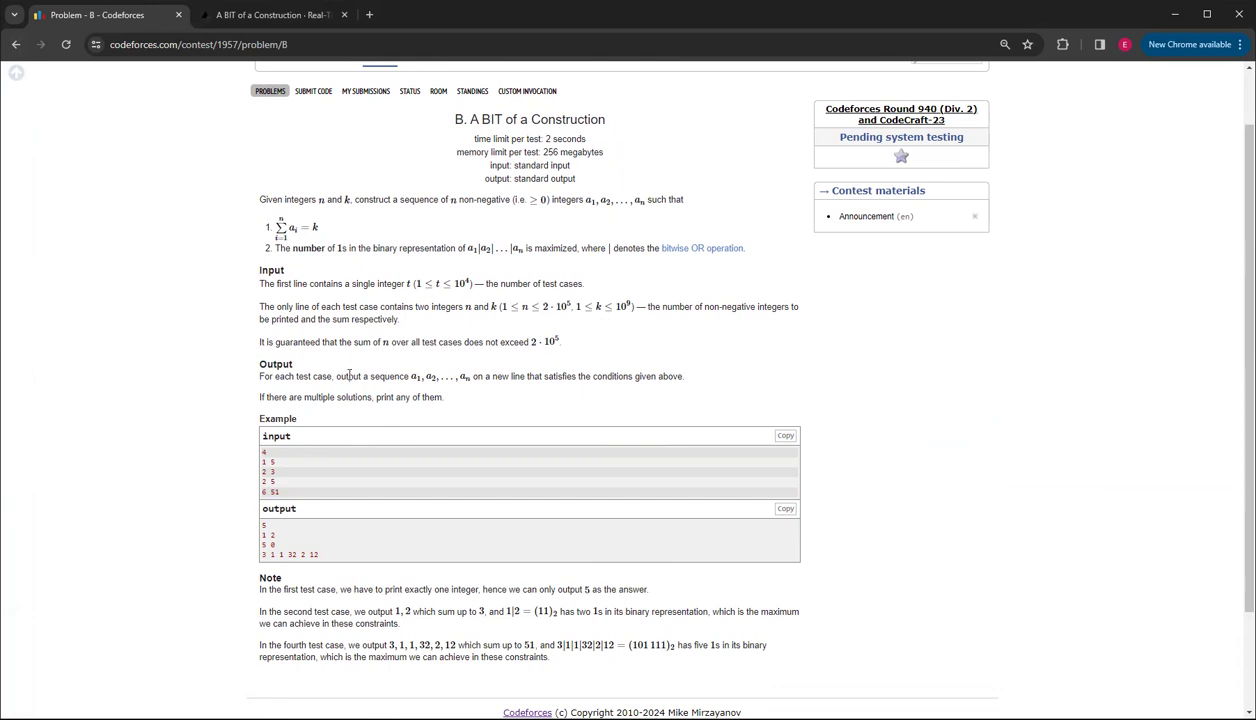
{"action": "mouse_move", "coordinate": [716, 268]}
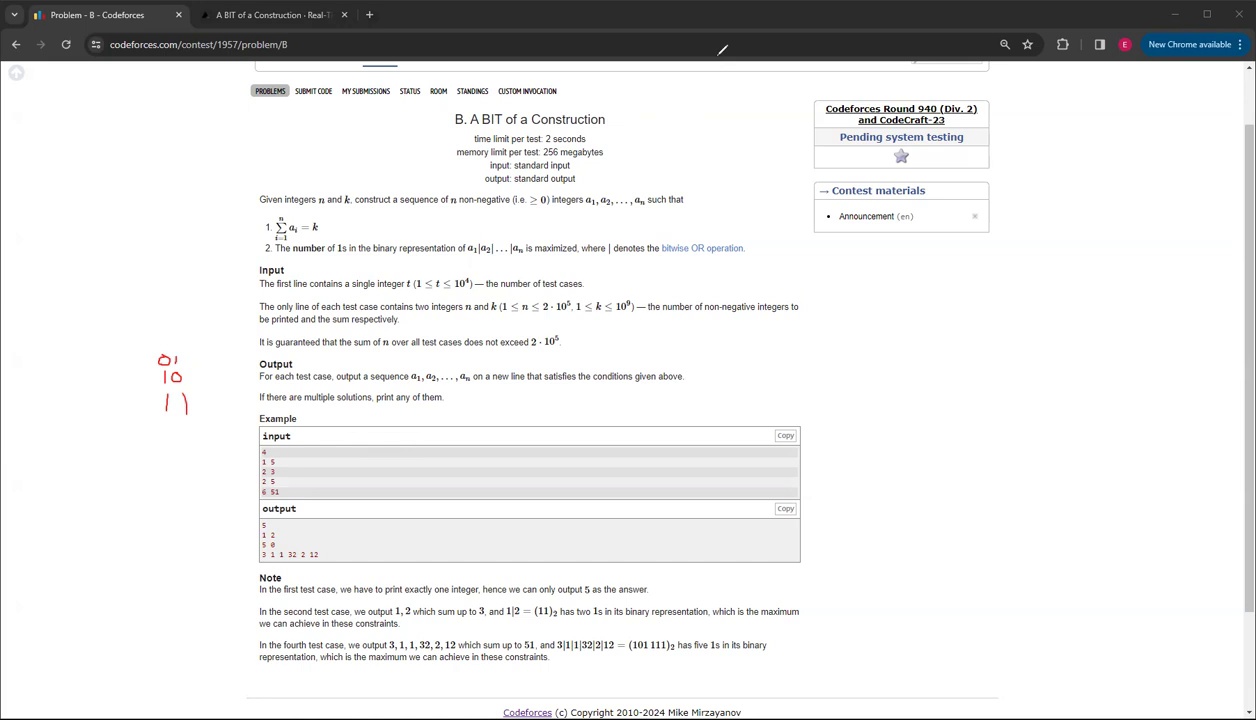
{"action": "mouse_move", "coordinate": [76, 106]}
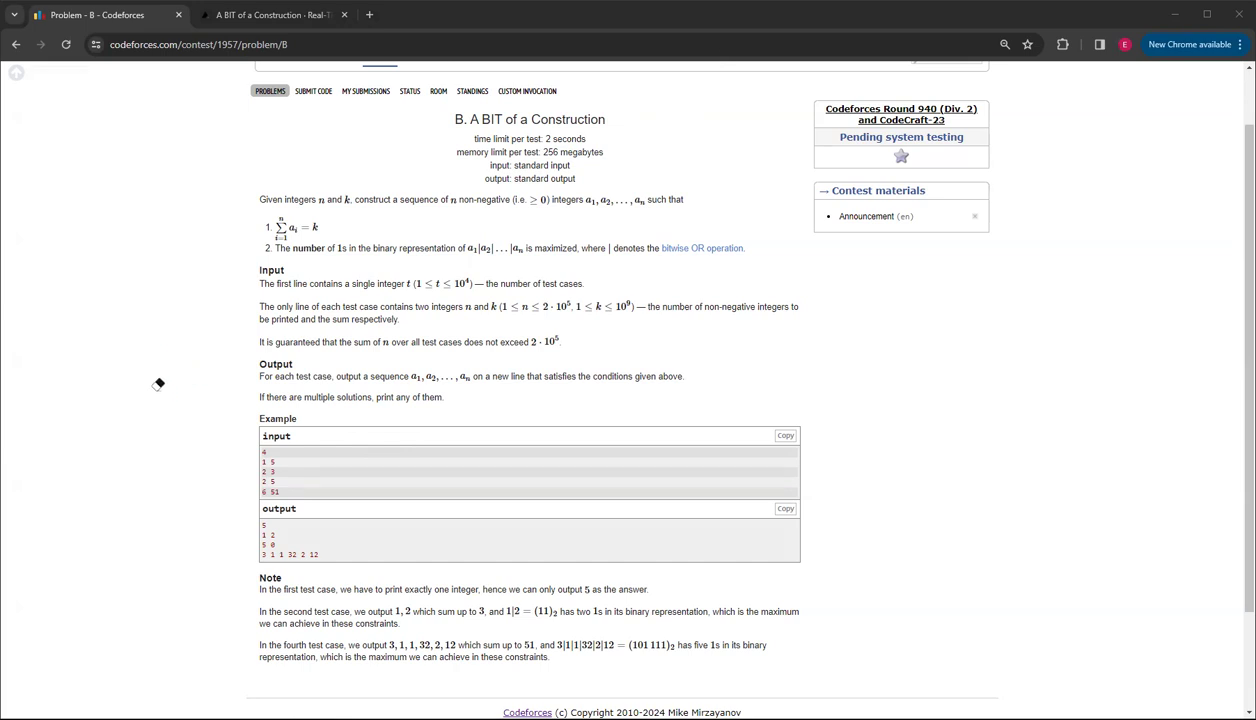
{"action": "mouse_move", "coordinate": [10, 174]}
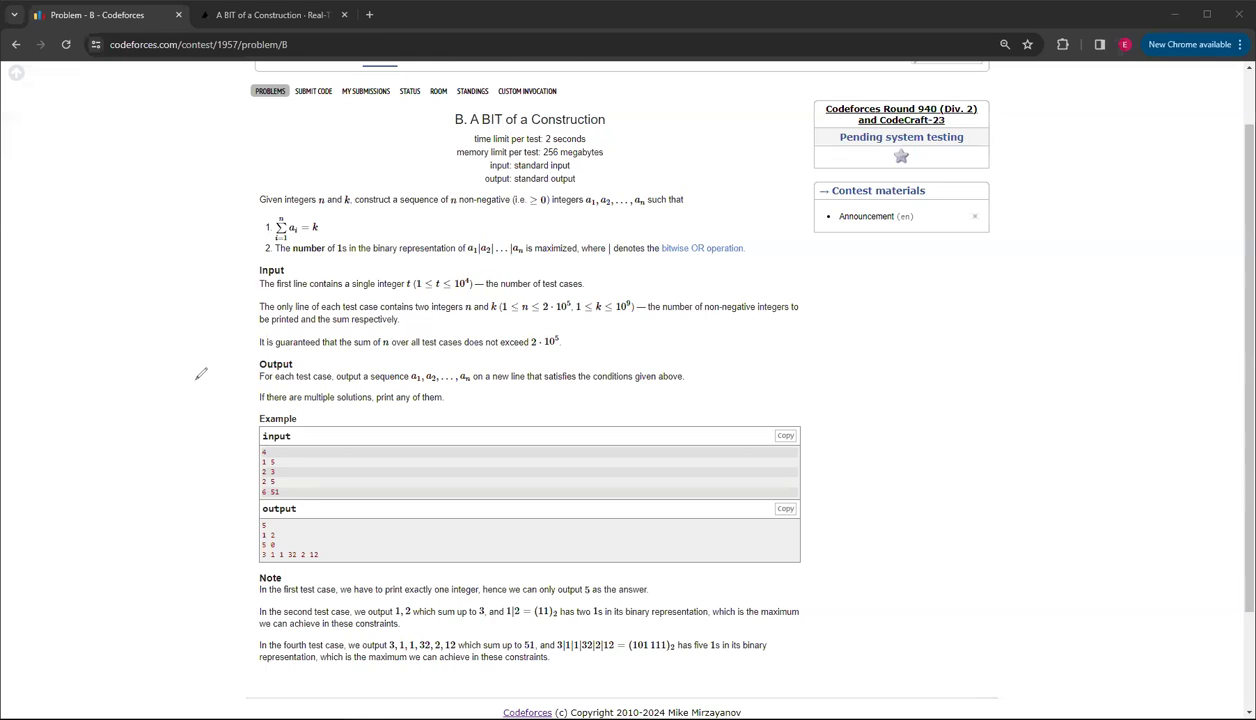
{"action": "mouse_move", "coordinate": [200, 384]}
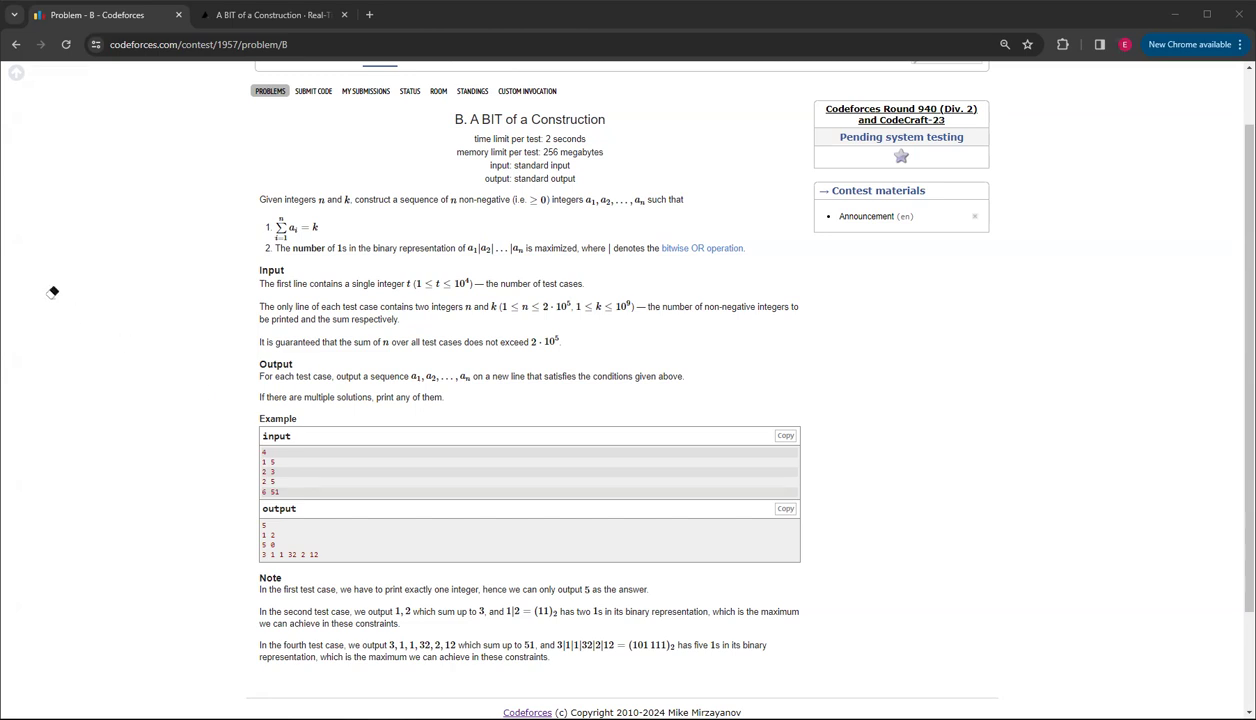
Step: Handwrite the binary numbers 100 and 11 in red in the left margin beside the statement
{"action": "scroll", "scroll_direction": "down", "scroll_amount": 3}
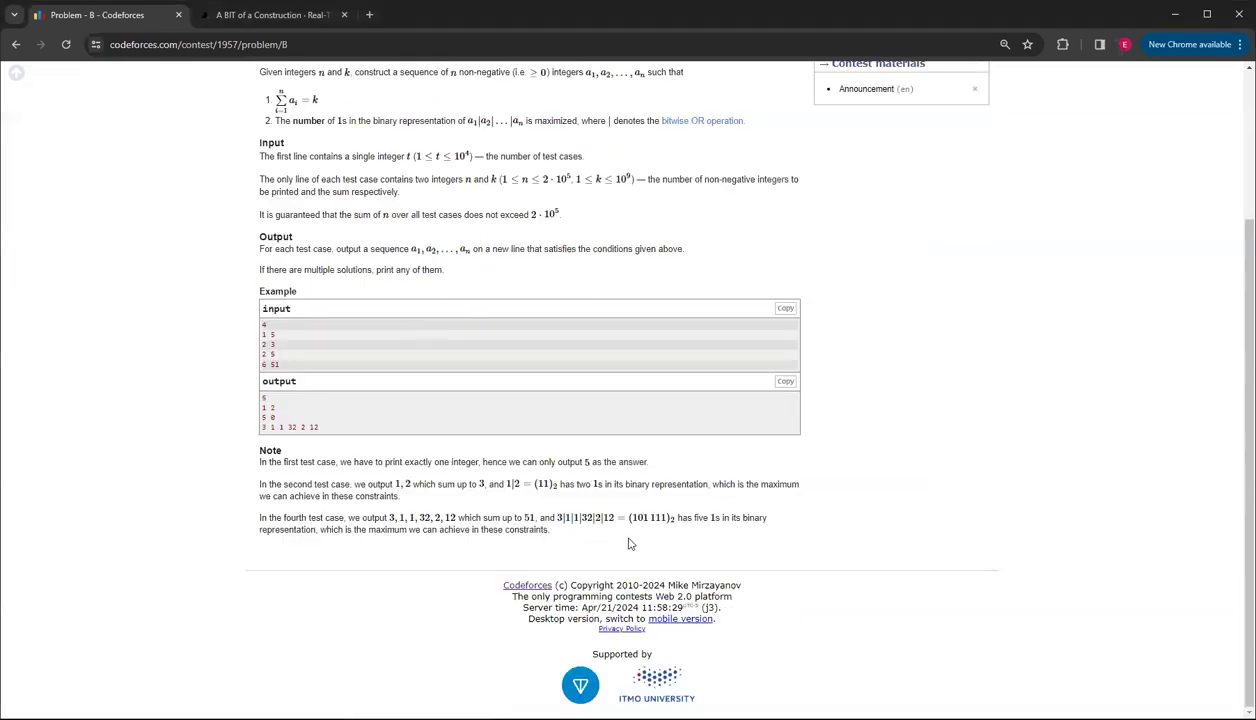
{"action": "mouse_move", "coordinate": [664, 524]}
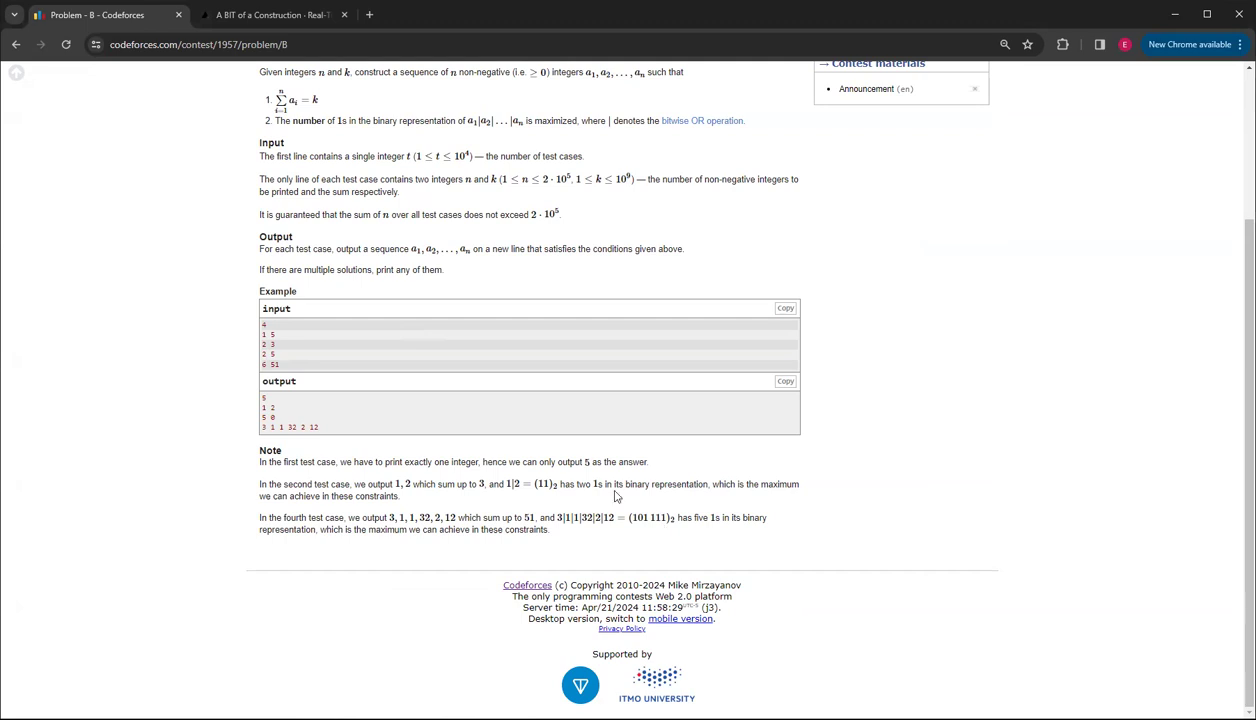
{"action": "mouse_move", "coordinate": [520, 480]}
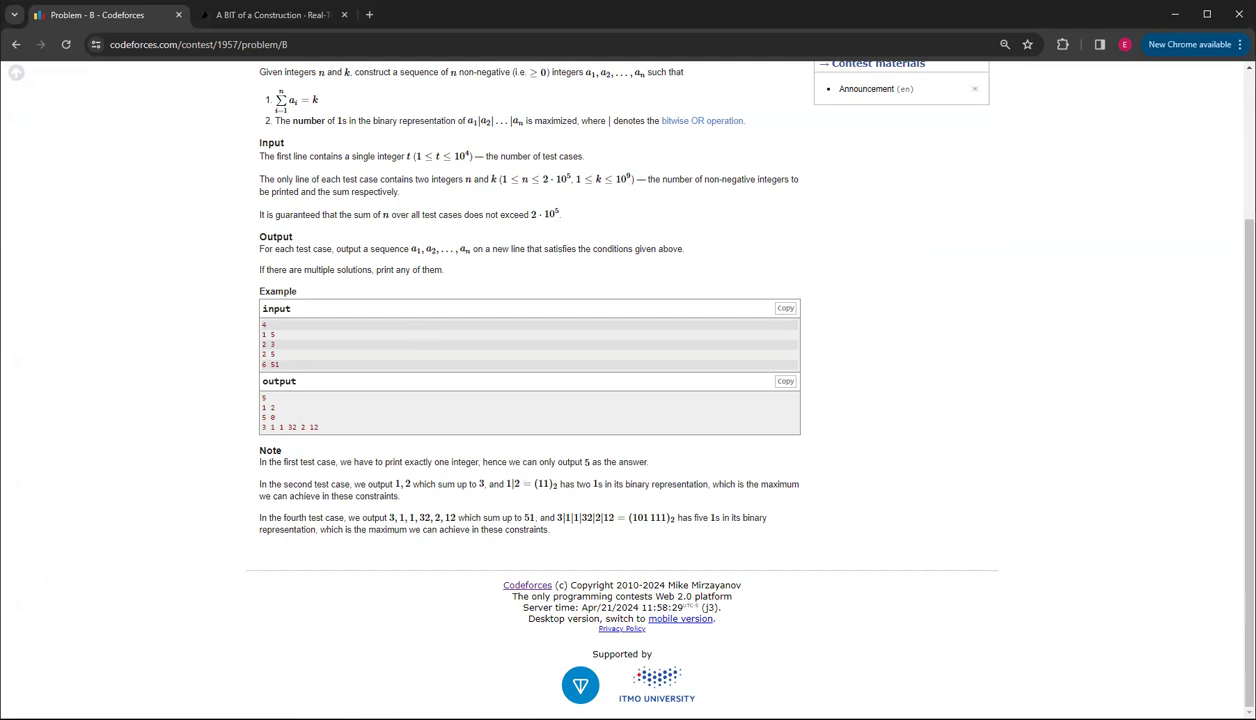
{"action": "mouse_move", "coordinate": [96, 164]}
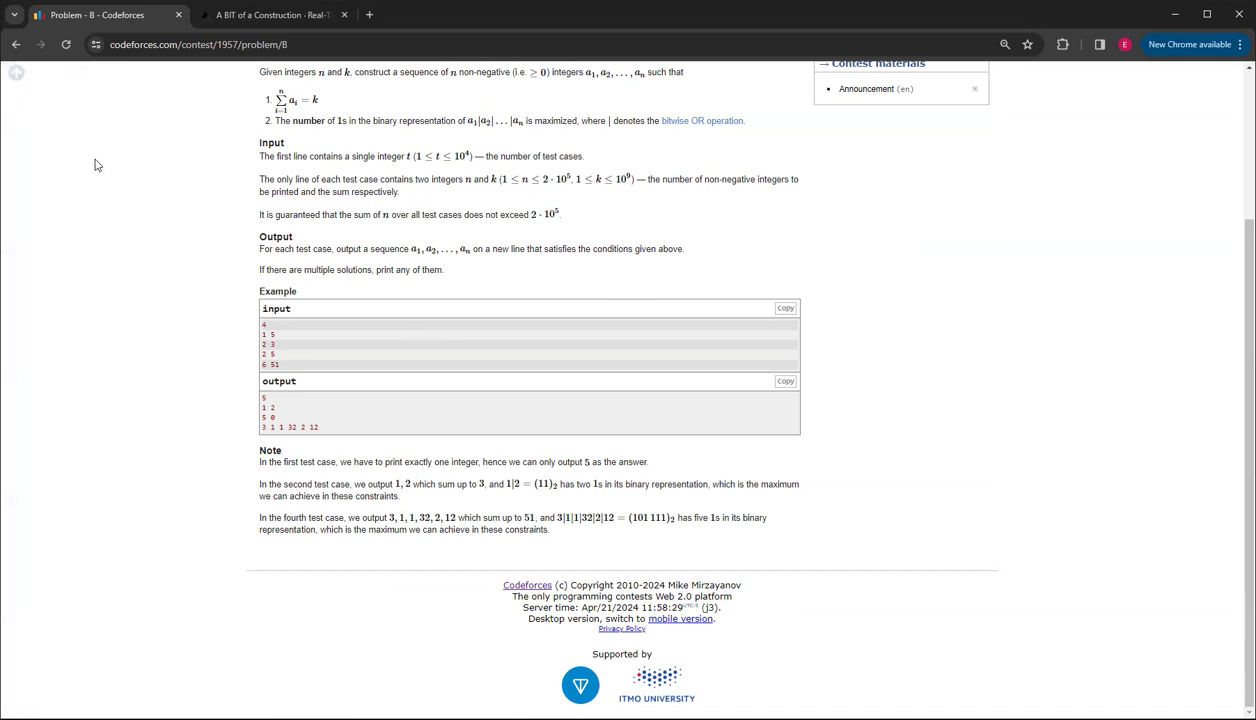
{"action": "mouse_move", "coordinate": [184, 198]}
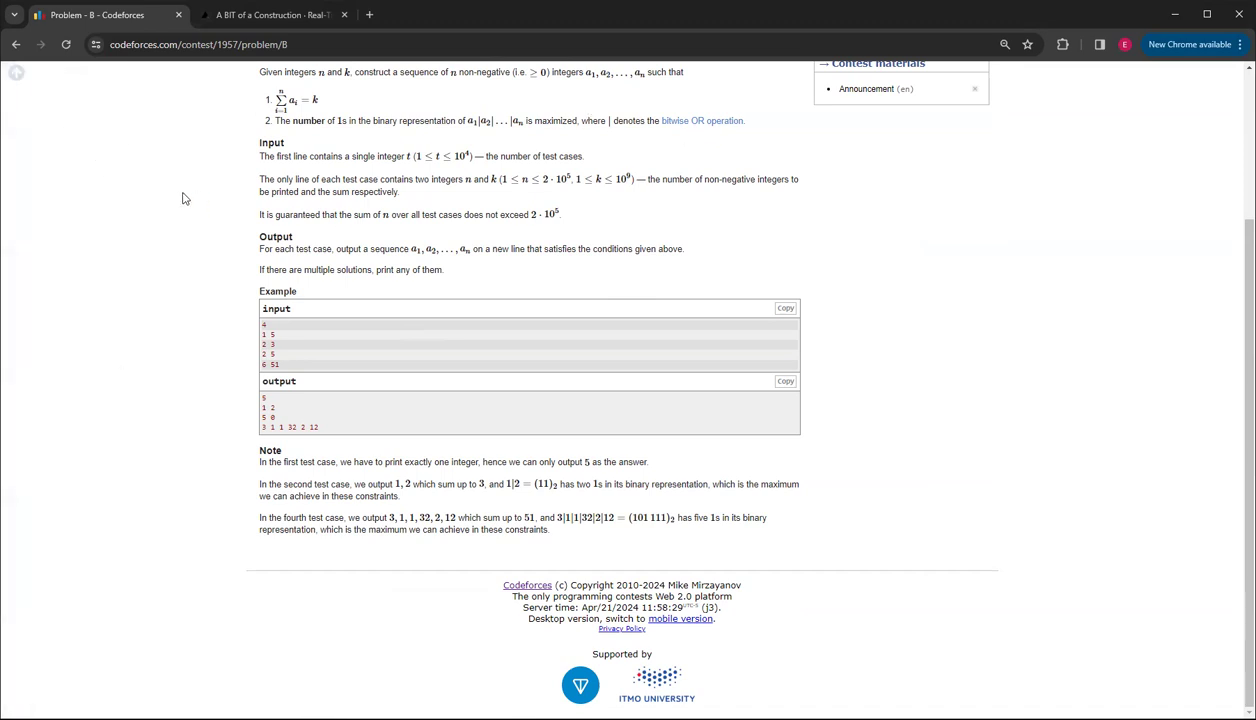
{"action": "mouse_move", "coordinate": [64, 212]}
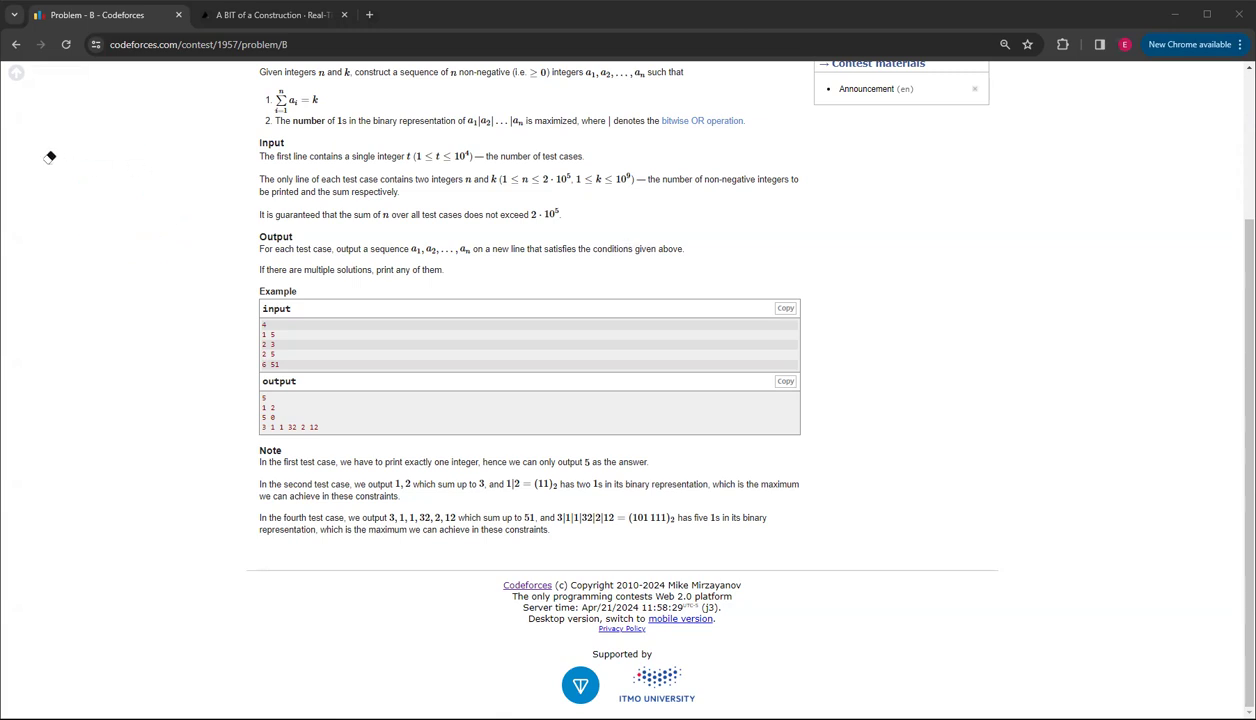
{"action": "mouse_move", "coordinate": [68, 236]}
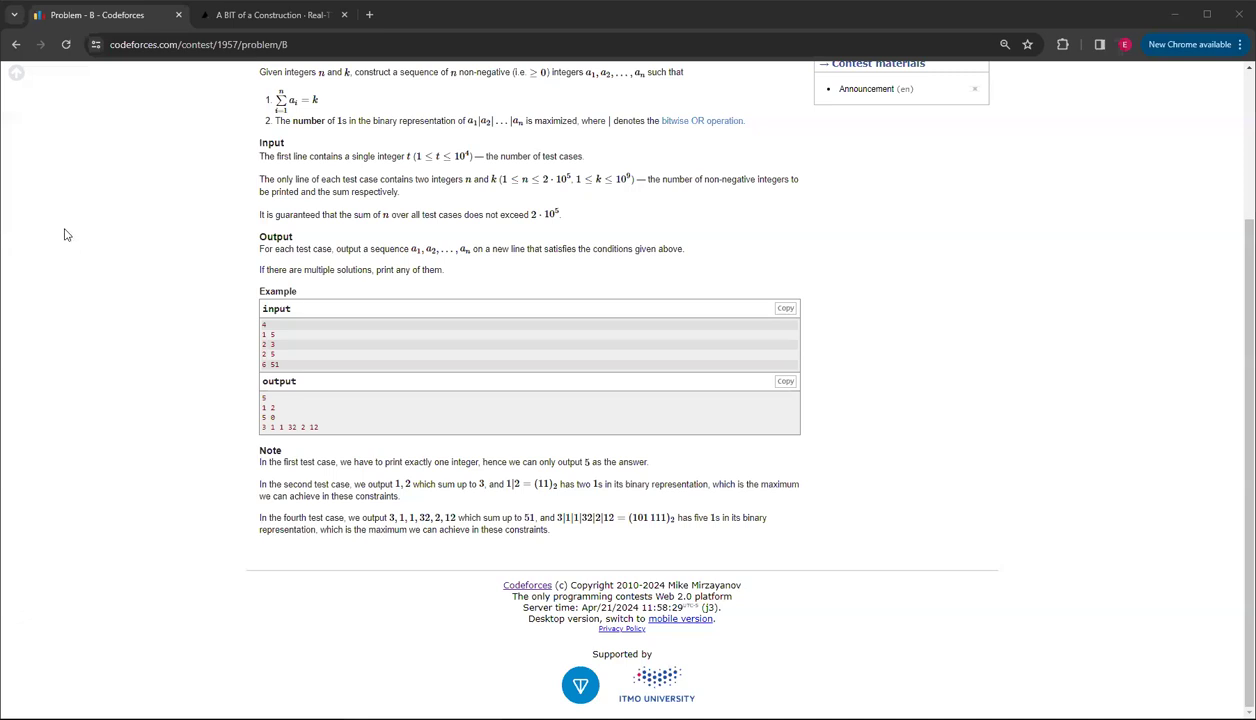
{"action": "mouse_move", "coordinate": [48, 304]}
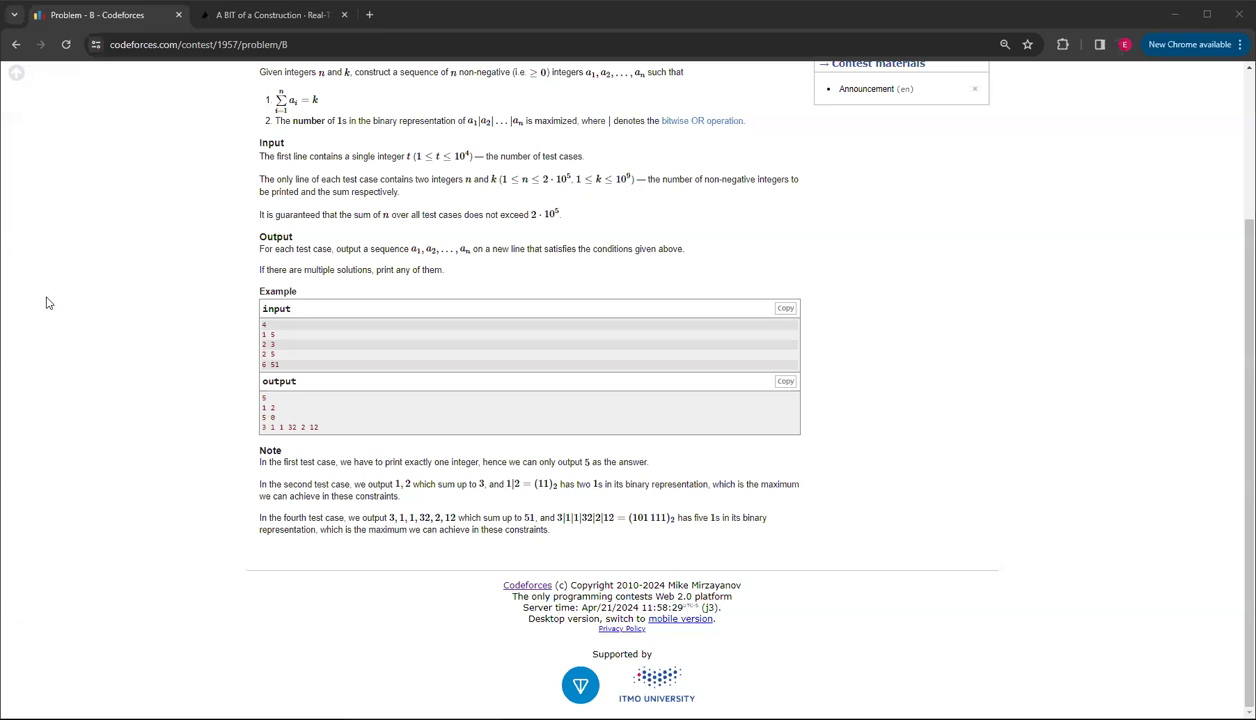
{"action": "mouse_move", "coordinate": [120, 168]}
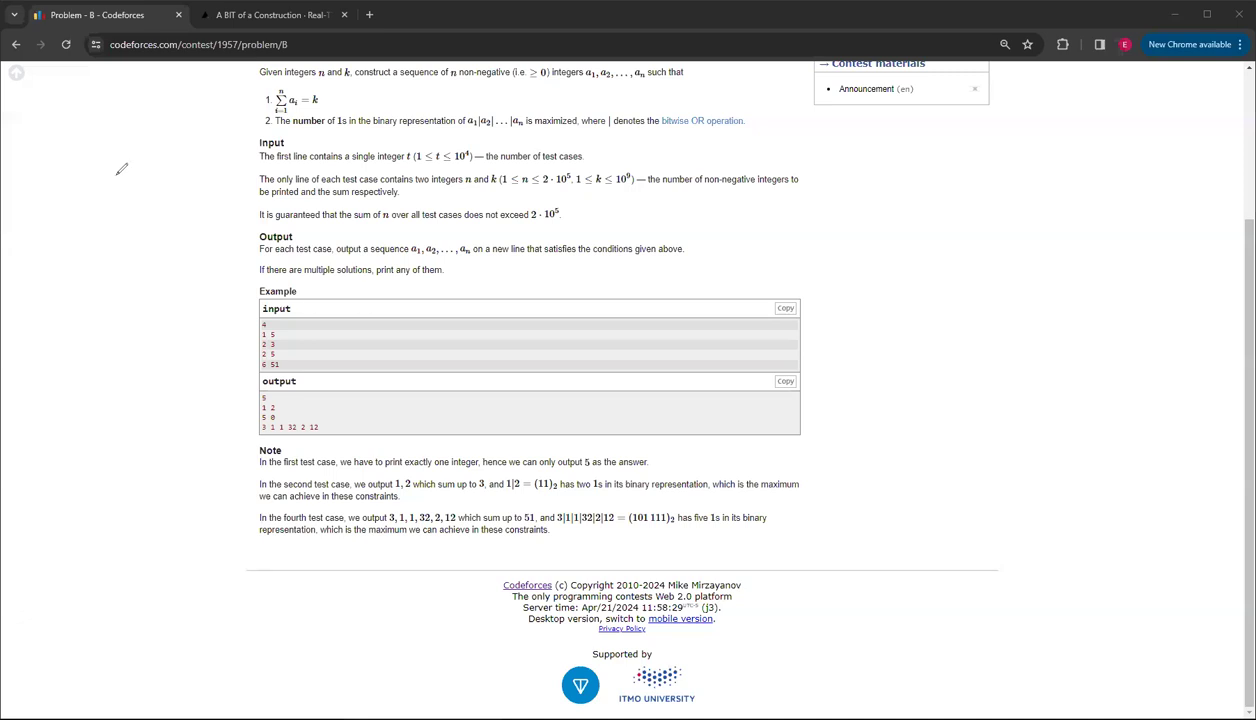
{"action": "left_click_drag", "start_coordinate": [114, 164], "coordinate": [144, 204]}
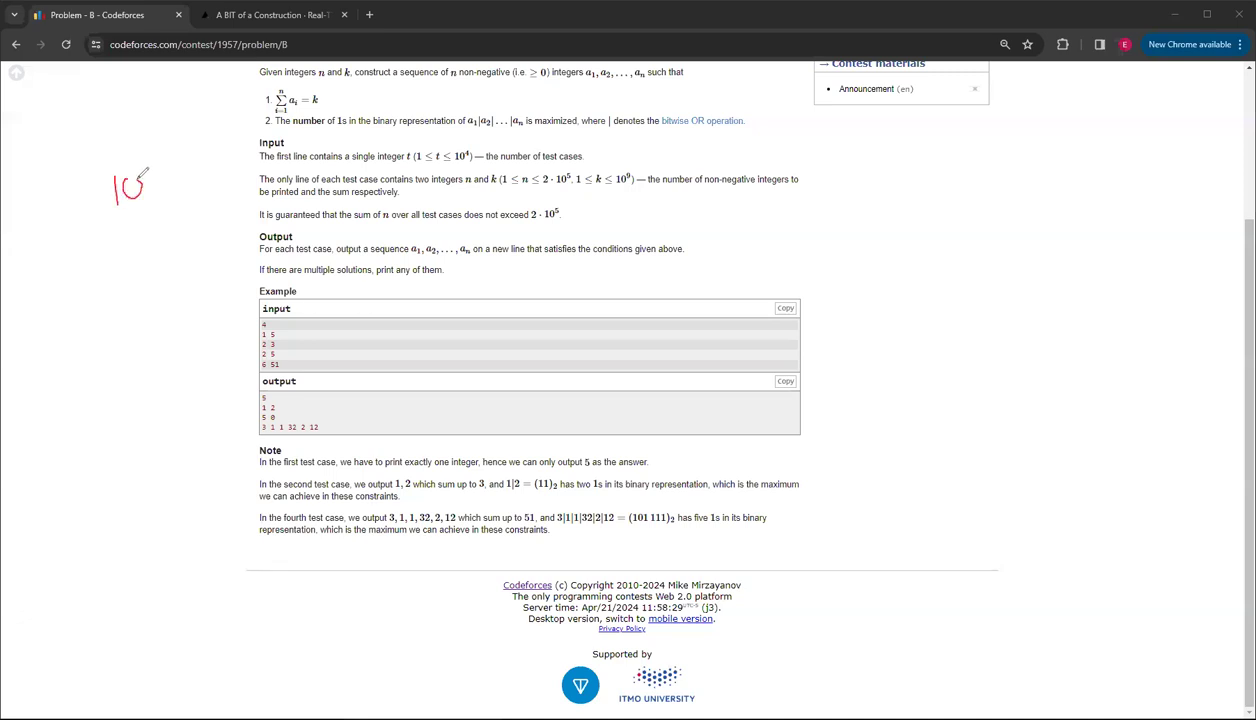
{"action": "left_click_drag", "start_coordinate": [150, 184], "coordinate": [160, 200]}
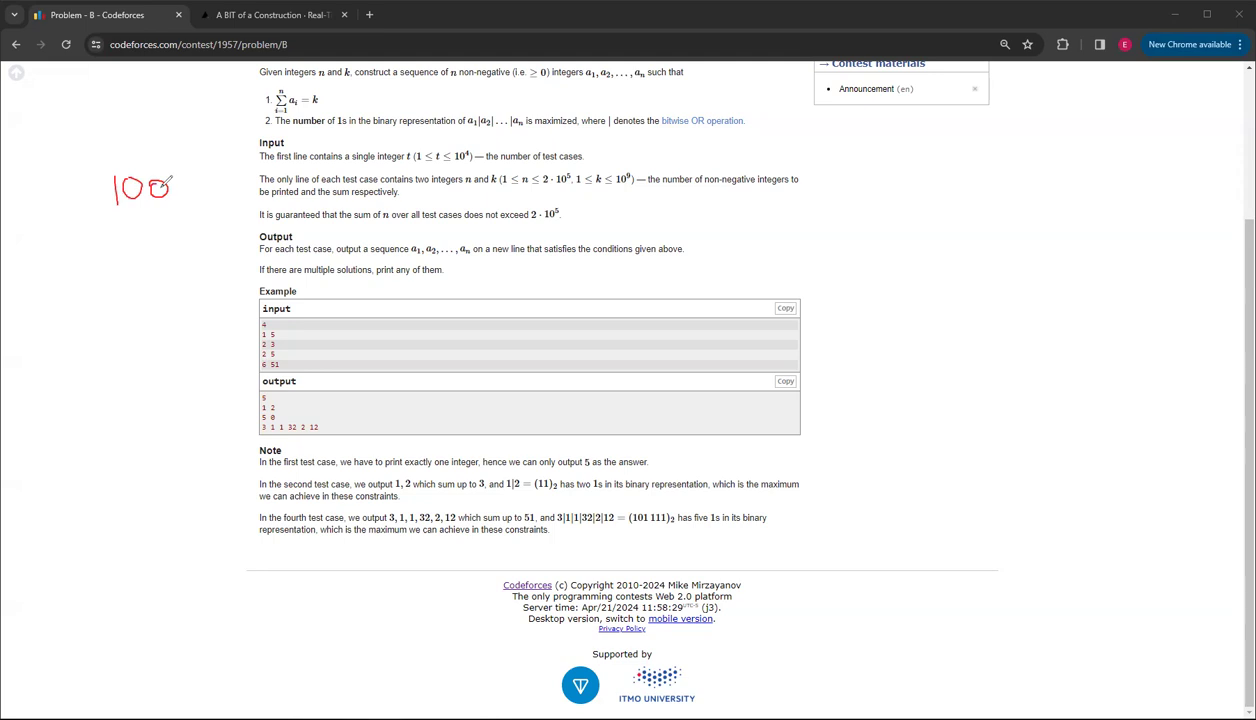
{"action": "mouse_move", "coordinate": [256, 200]}
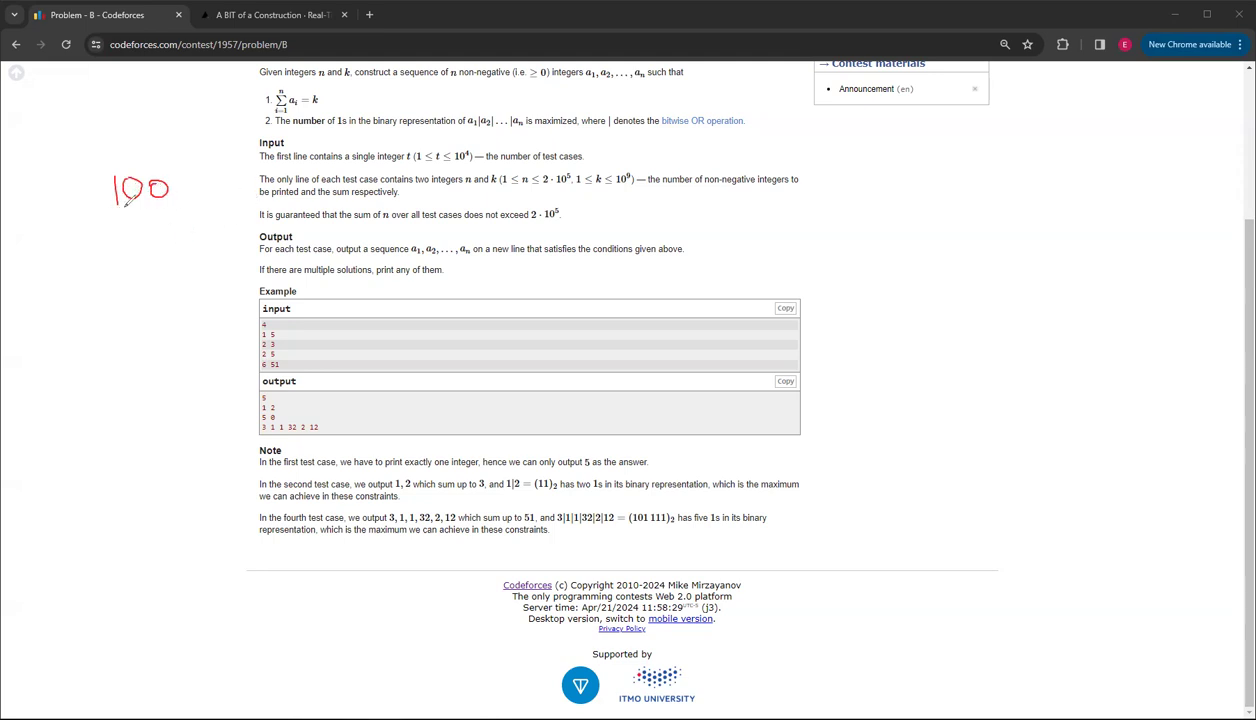
{"action": "left_click_drag", "start_coordinate": [136, 224], "coordinate": [160, 256]}
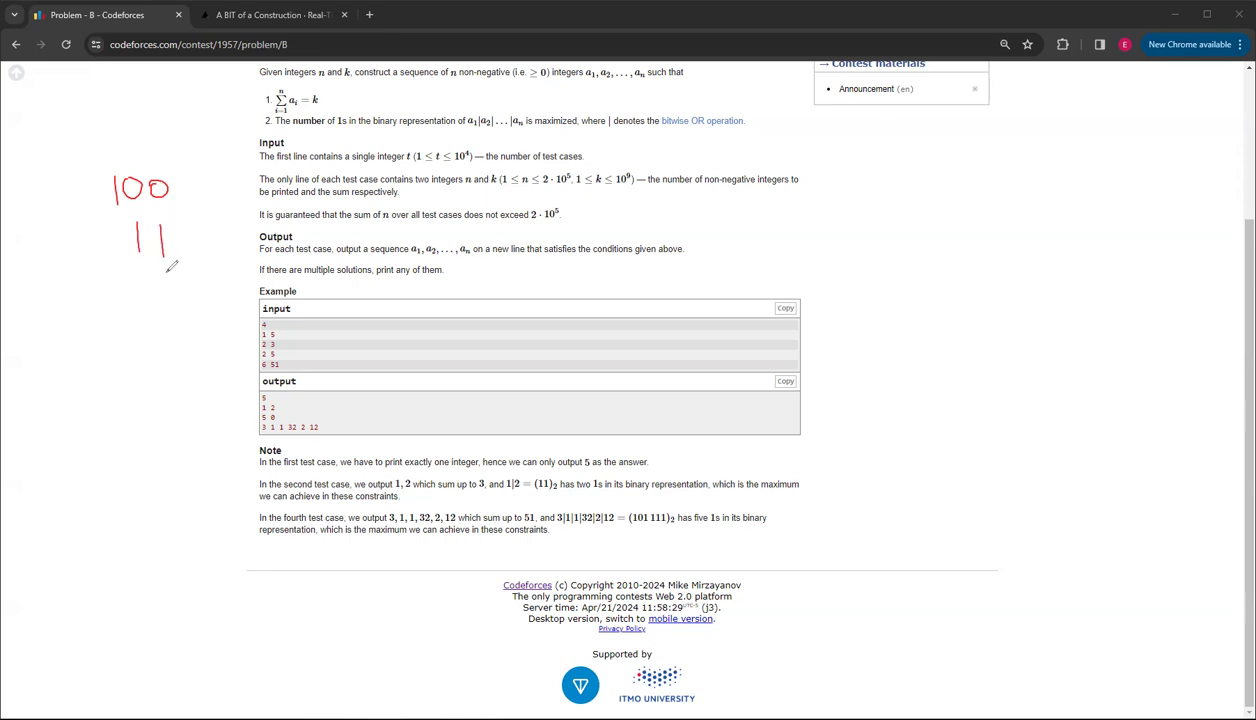
{"action": "mouse_move", "coordinate": [56, 224]}
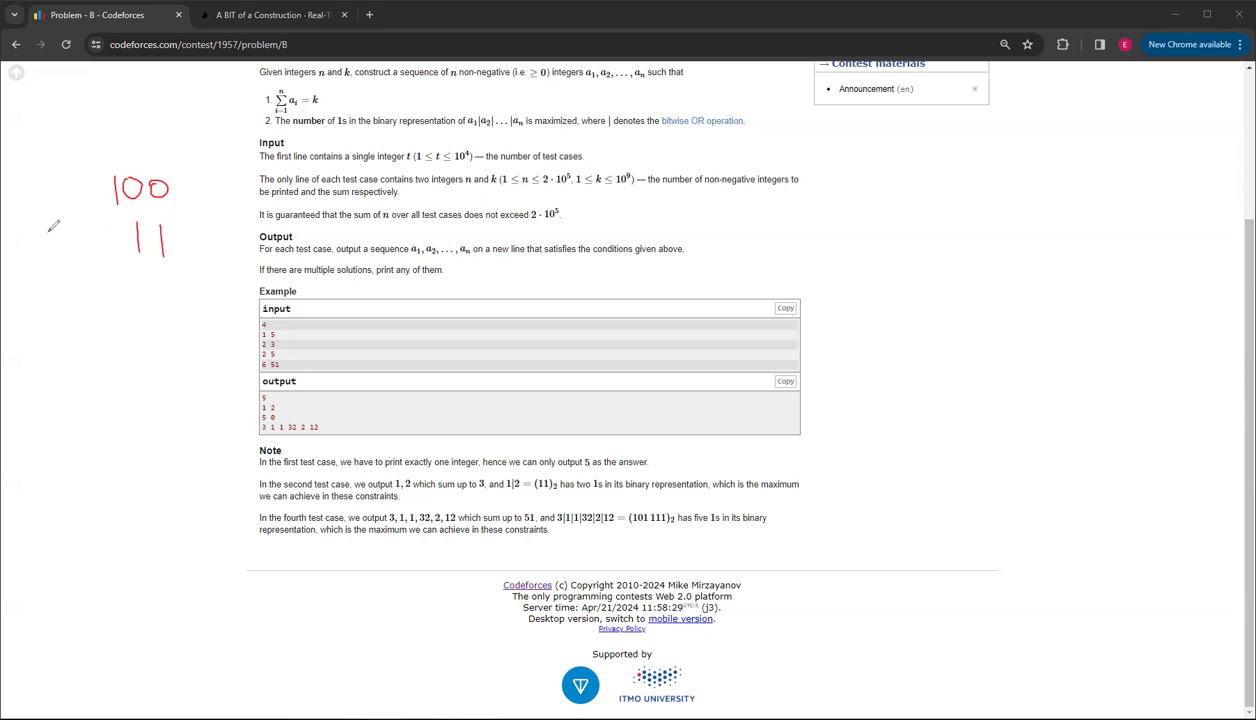
{"action": "mouse_move", "coordinate": [232, 206]}
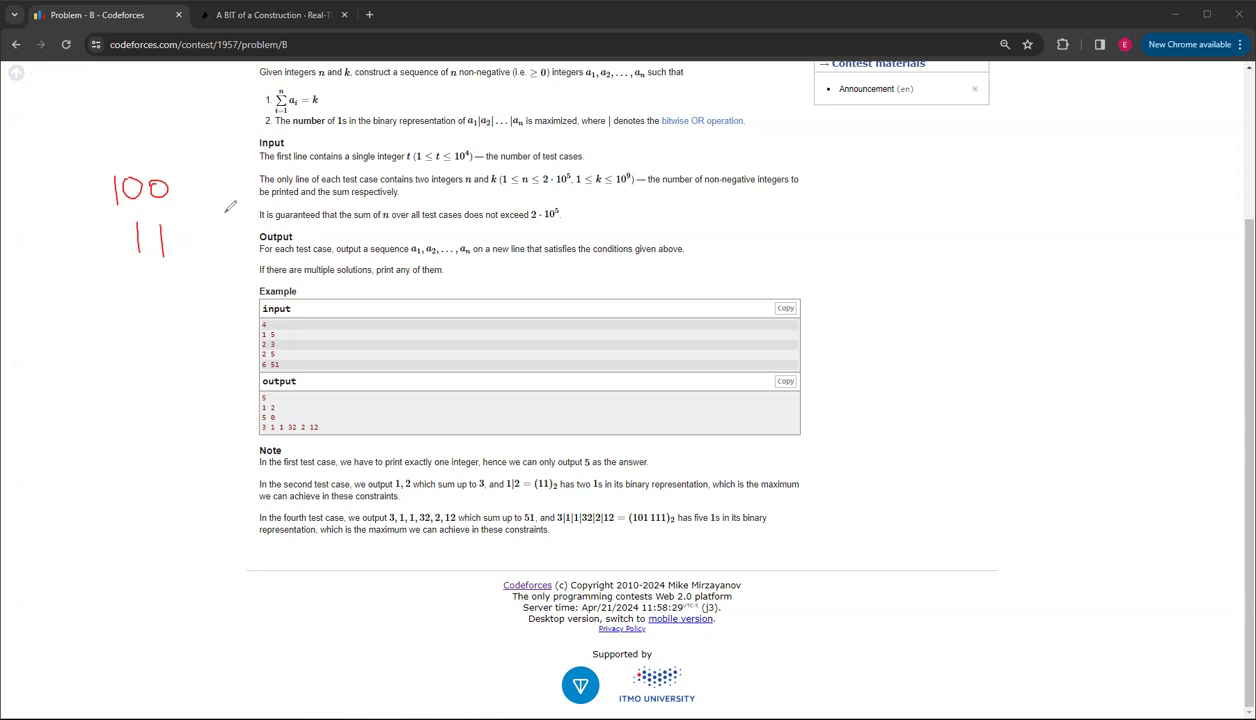
{"action": "mouse_move", "coordinate": [52, 176]}
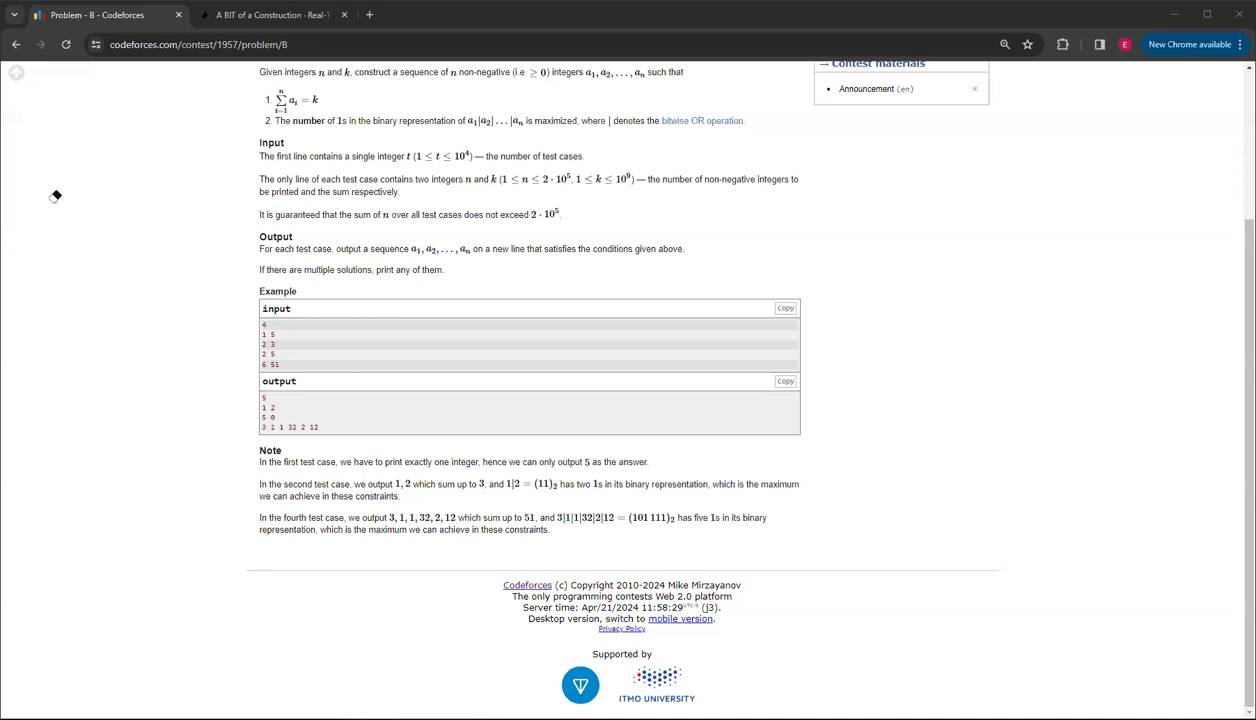
{"action": "mouse_move", "coordinate": [56, 166]}
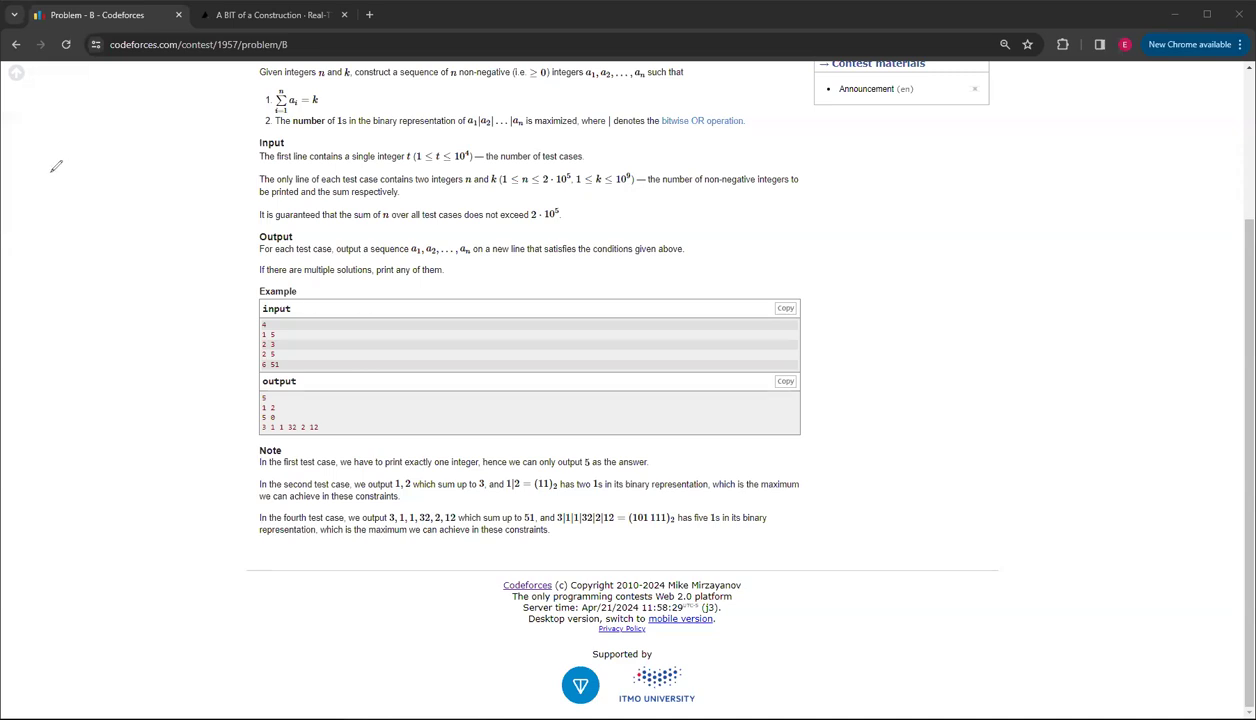
{"action": "mouse_move", "coordinate": [76, 160]}
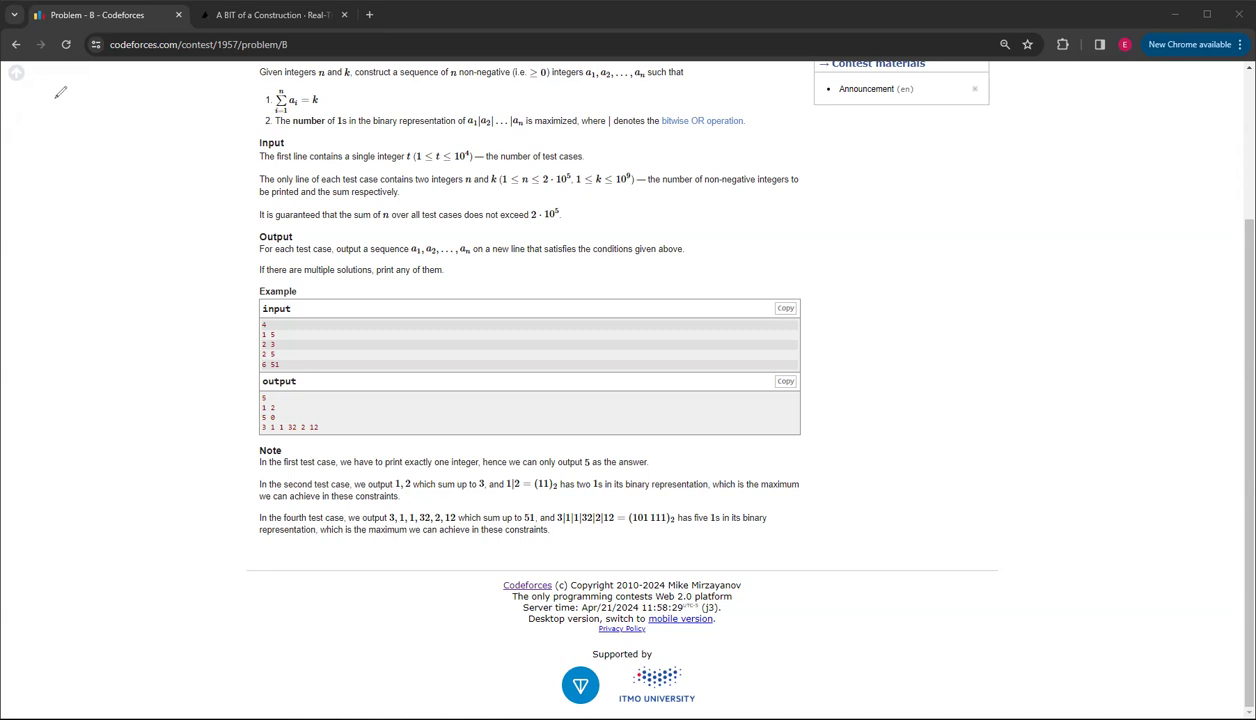
{"action": "mouse_move", "coordinate": [252, 306]}
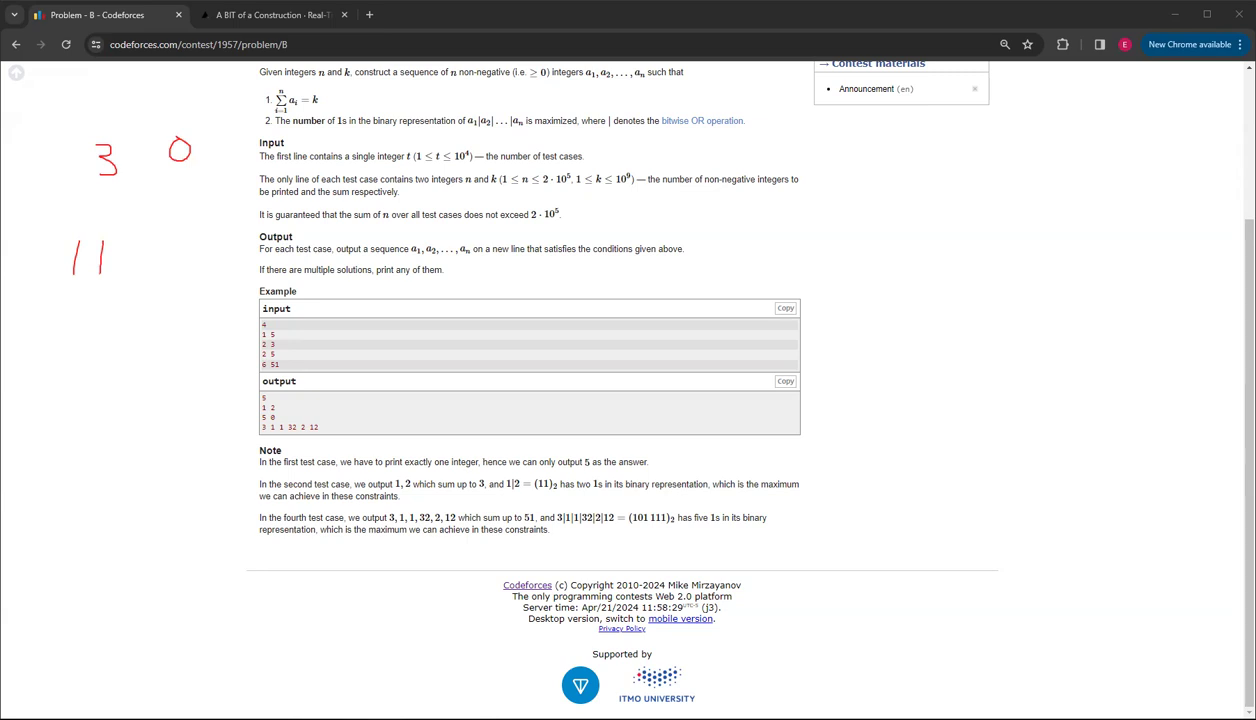
{"action": "mouse_move", "coordinate": [98, 302]}
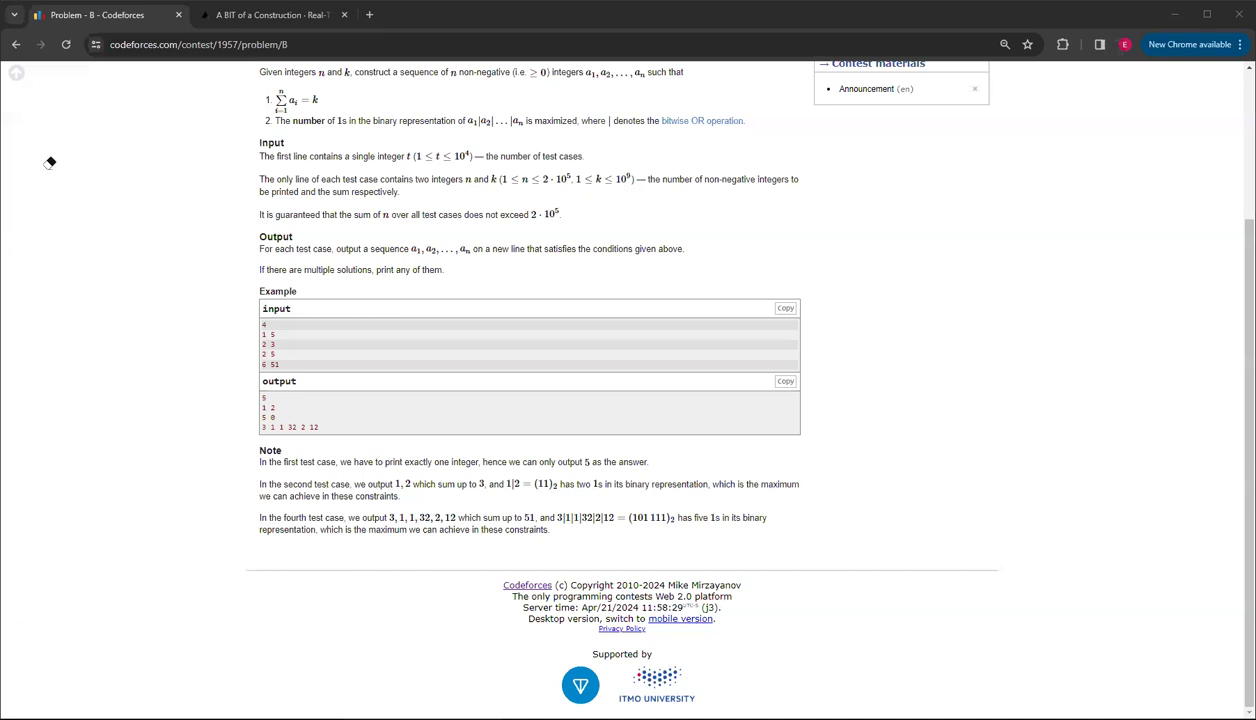
{"action": "mouse_move", "coordinate": [256, 348]}
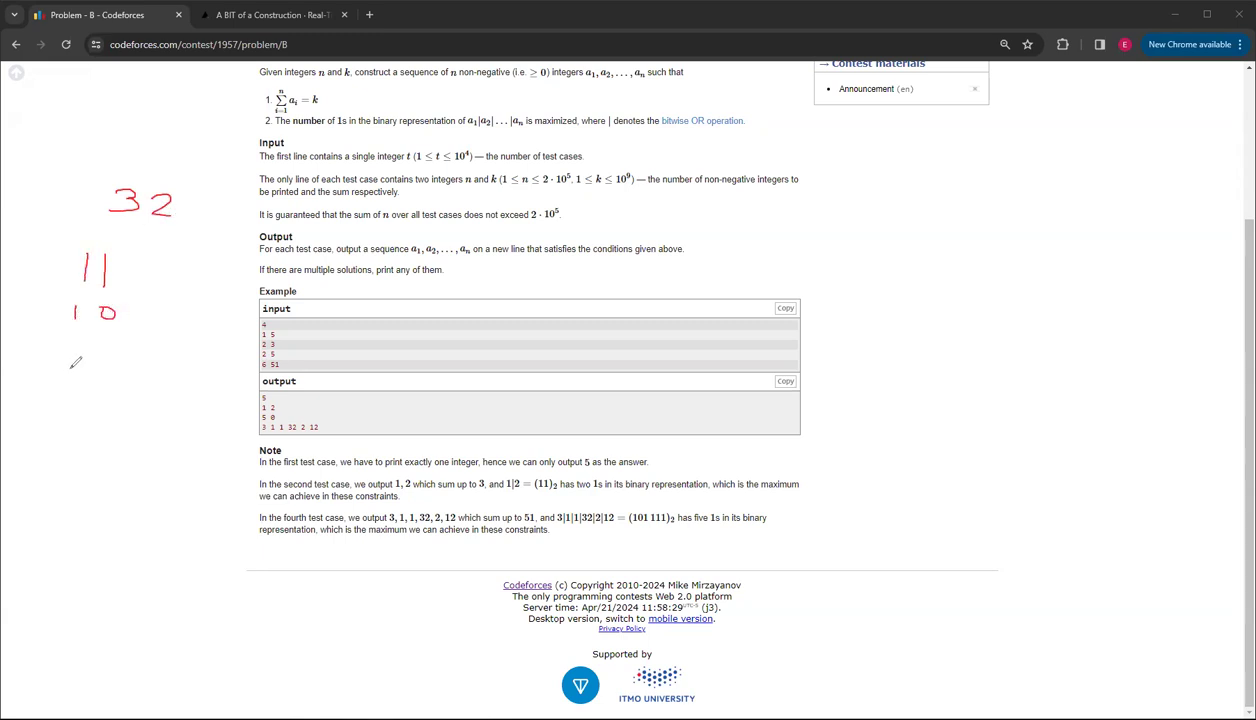
{"action": "left_click_drag", "start_coordinate": [72, 344], "coordinate": [98, 370]}
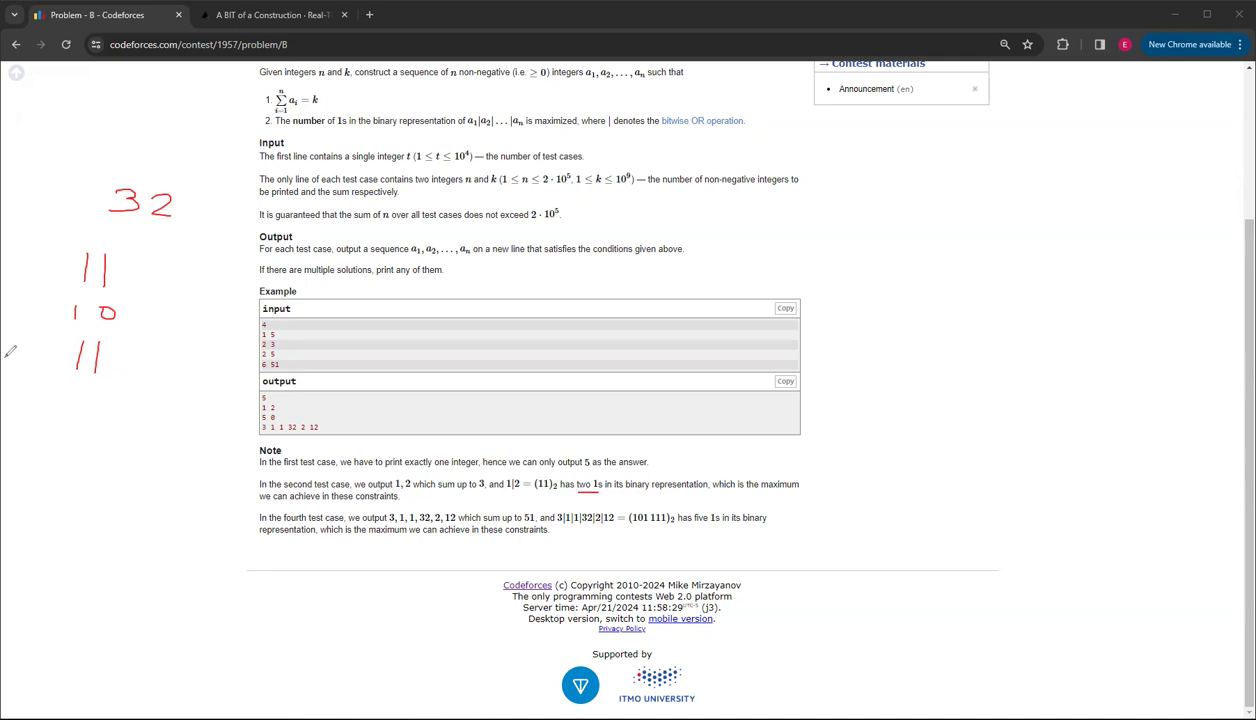
{"action": "mouse_move", "coordinate": [12, 186]}
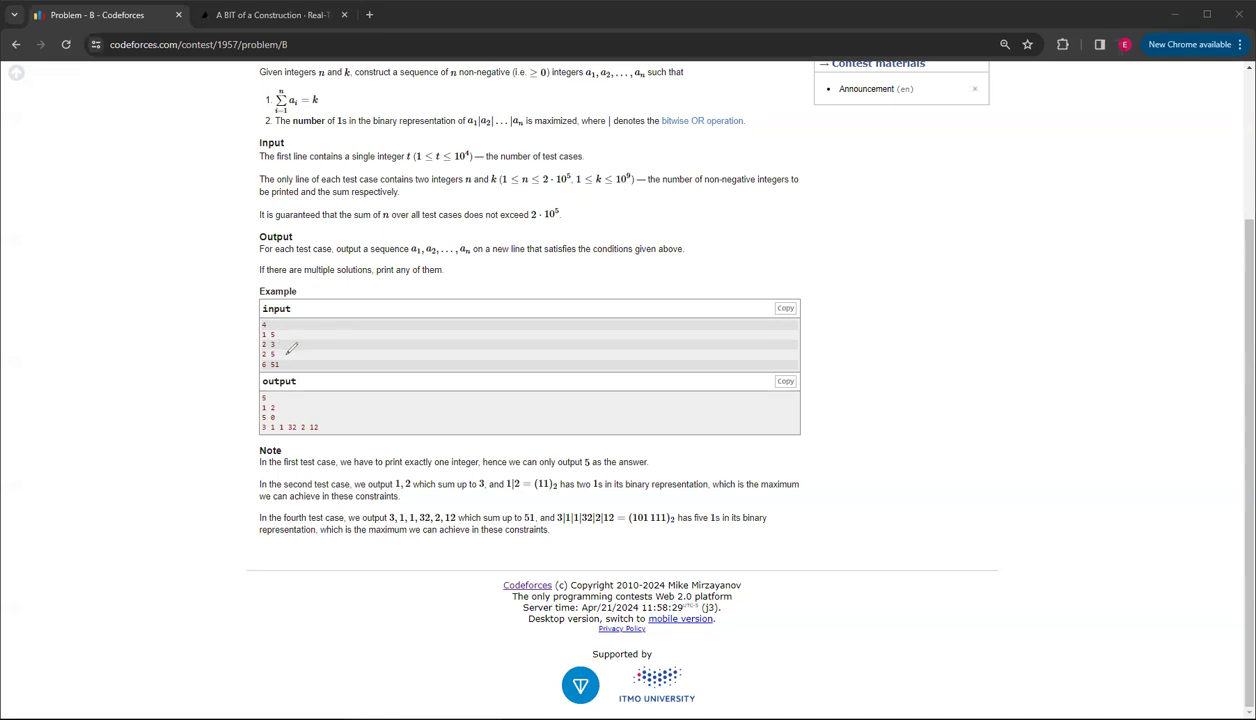
{"action": "mouse_move", "coordinate": [304, 364]}
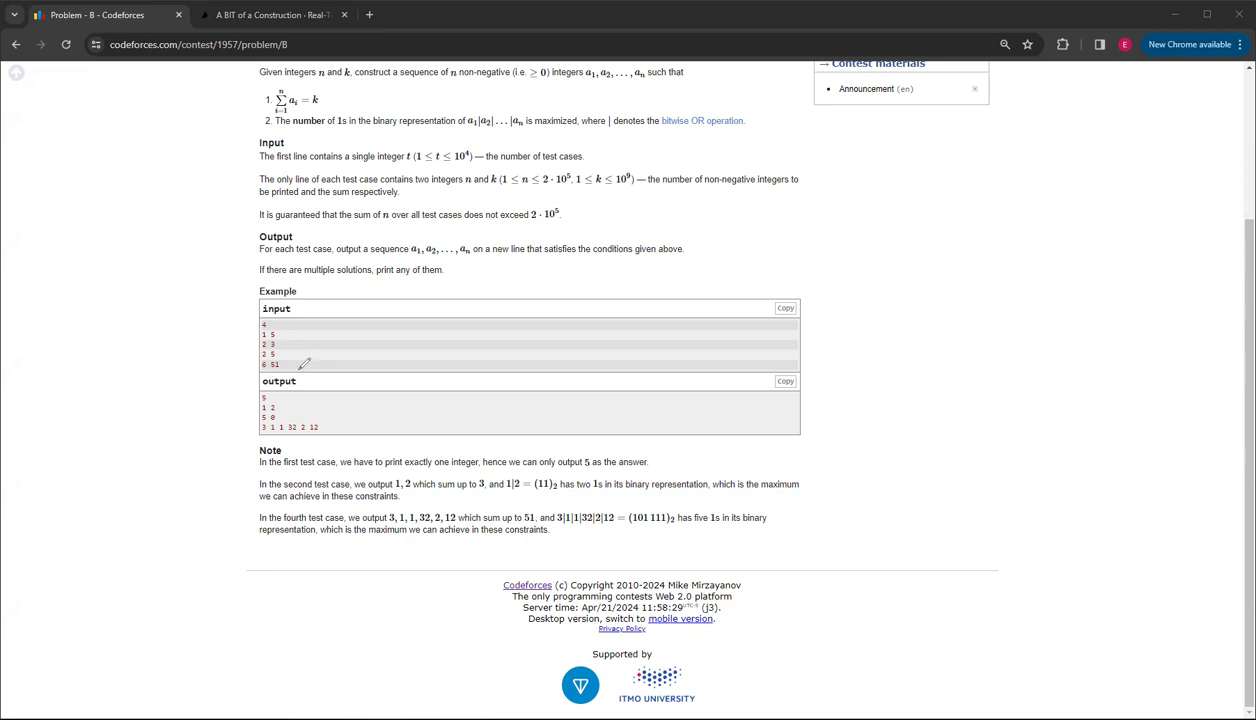
{"action": "mouse_move", "coordinate": [104, 248]}
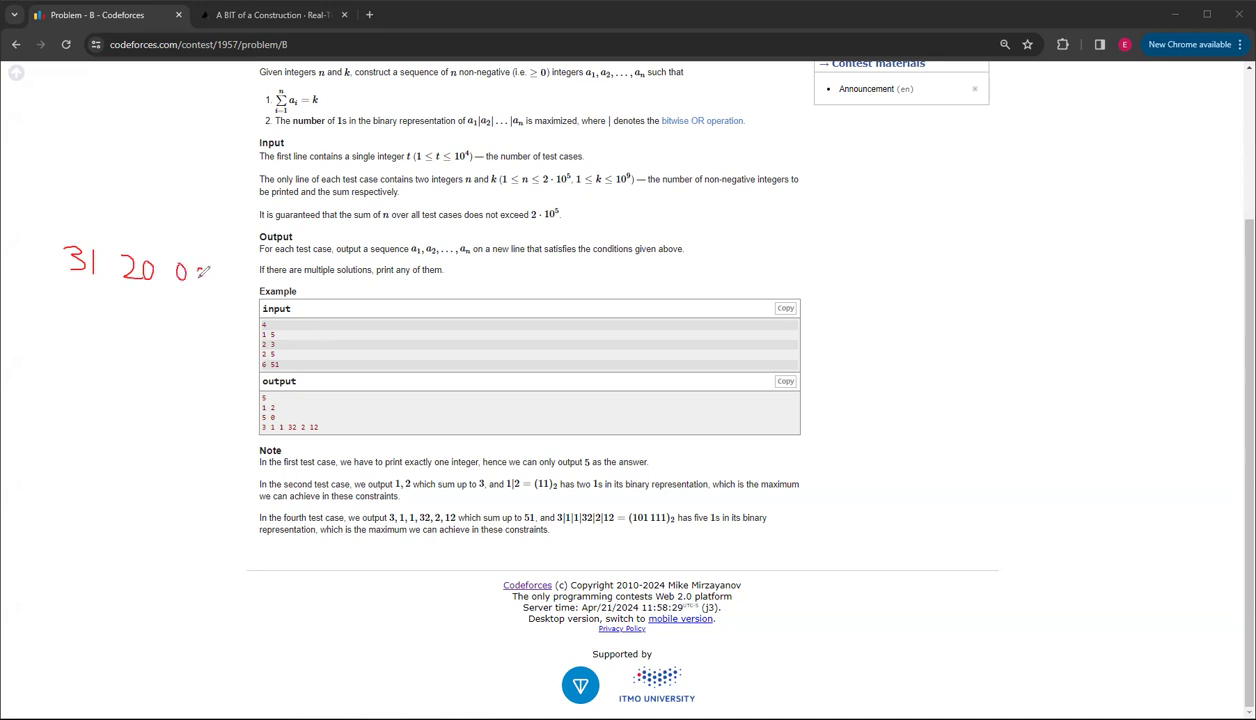
Step: Write the trailing zeros after 31 and 20 in the margin annotation
{"action": "left_click_drag", "start_coordinate": [190, 270], "coordinate": [250, 284]}
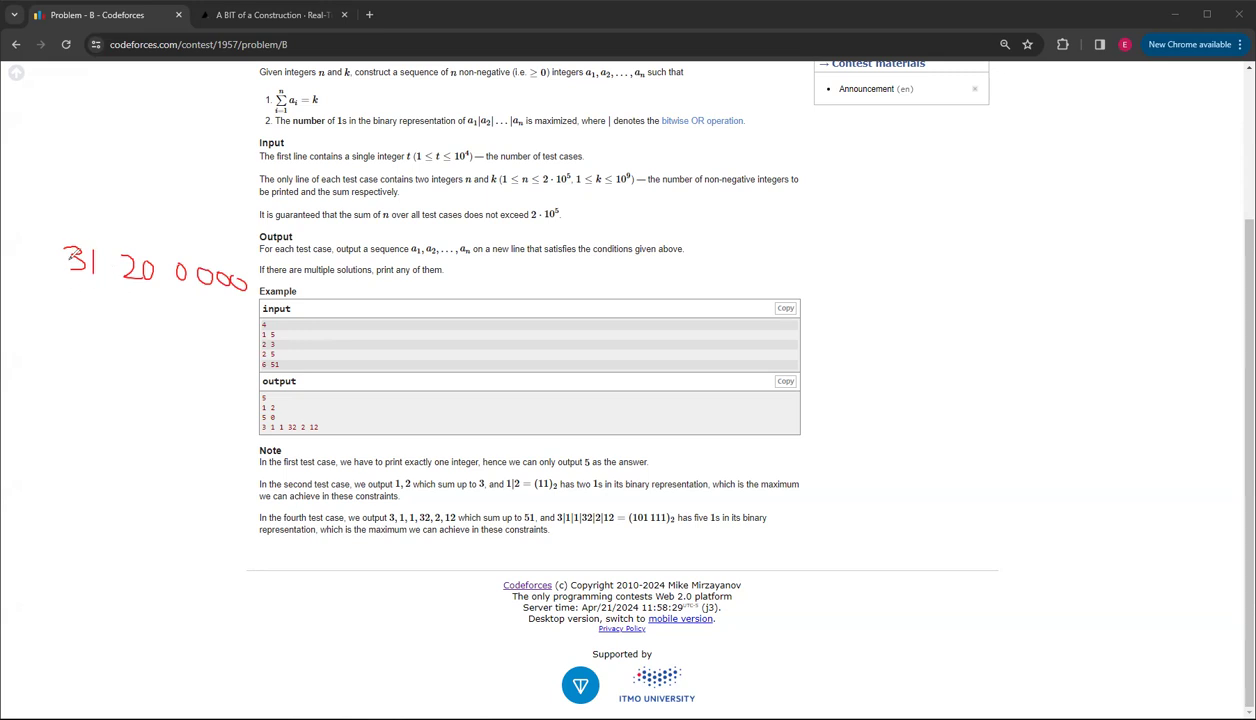
{"action": "mouse_move", "coordinate": [76, 316]}
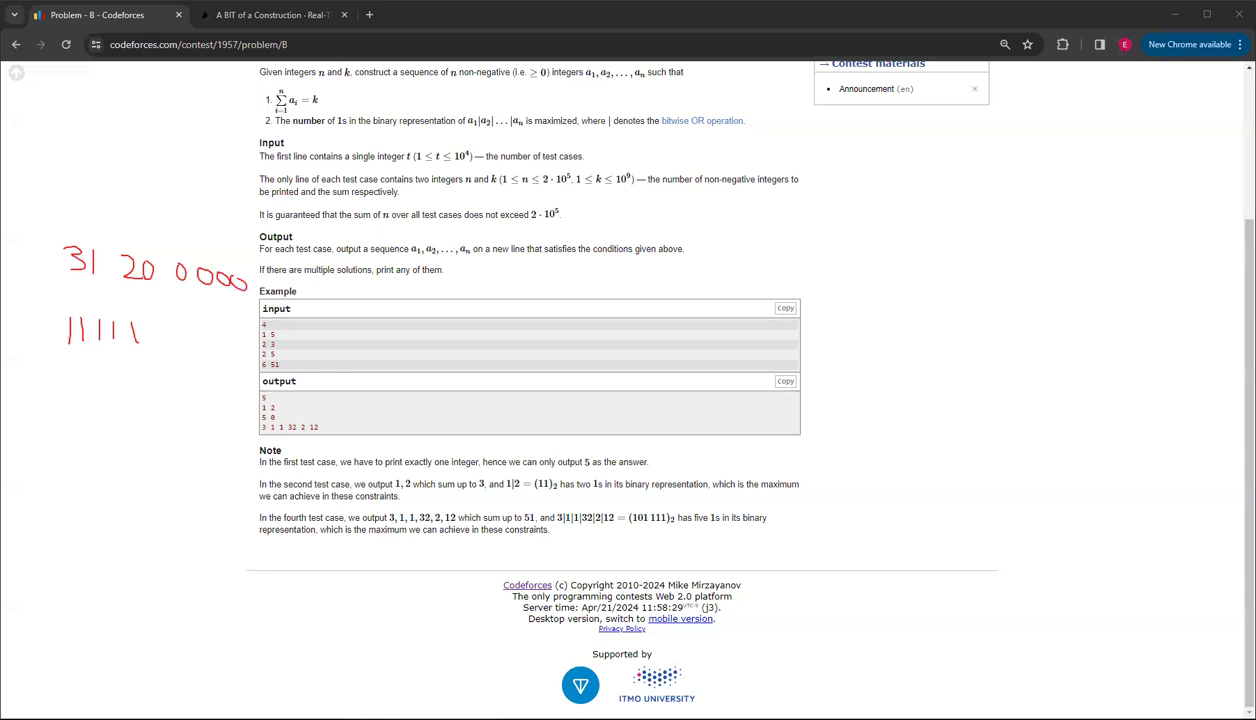
{"action": "mouse_move", "coordinate": [52, 206]}
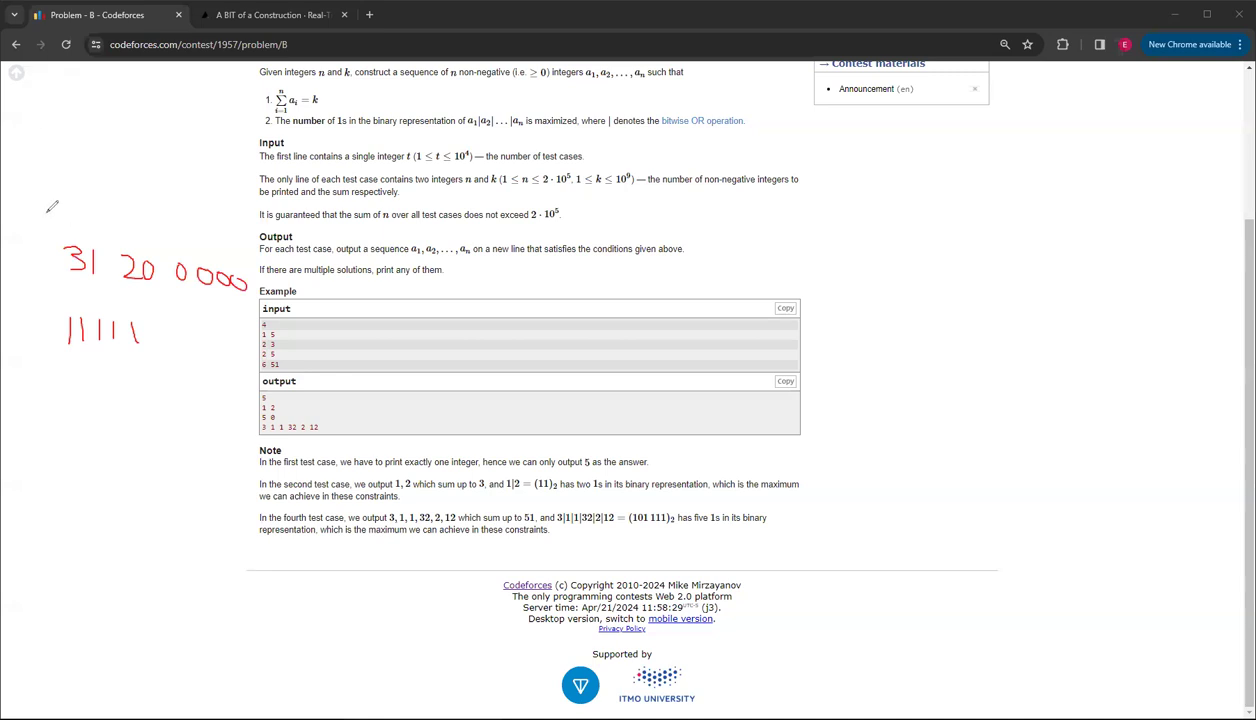
{"action": "mouse_move", "coordinate": [12, 442]}
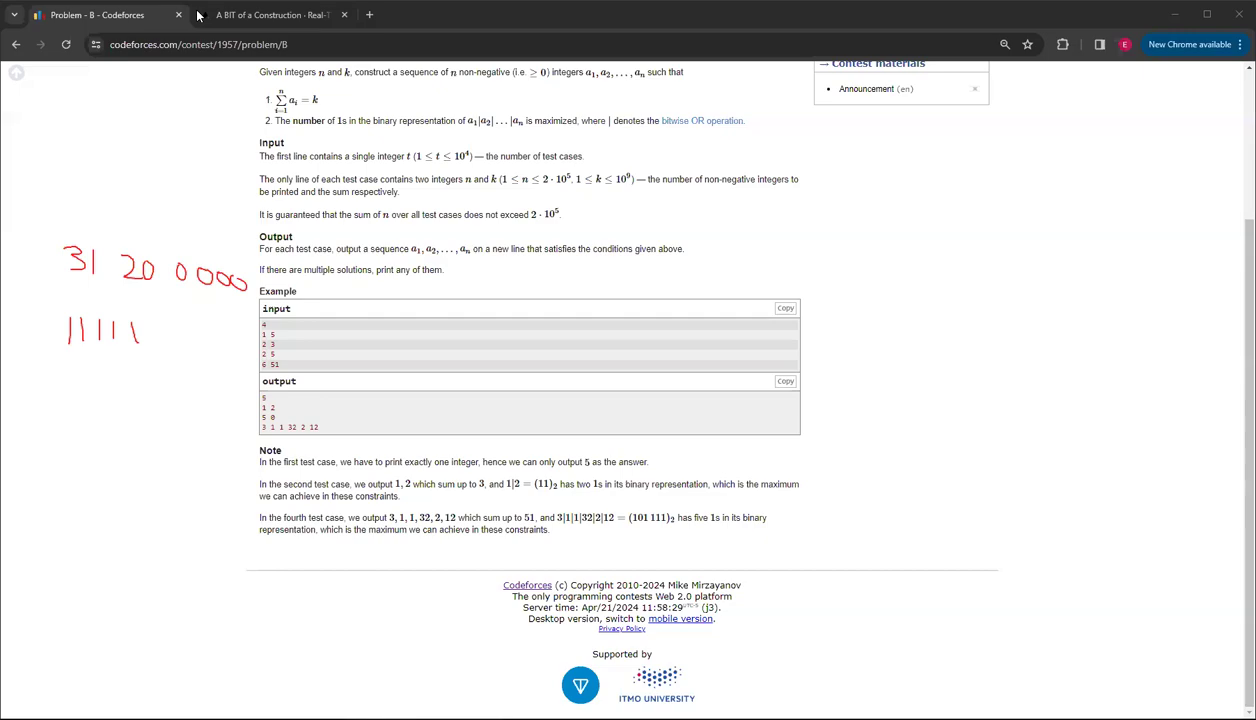
Step: Show the C++ solution in USACO Guide IDE, highlighting the set declaration and the x*=2 doubling line
{"action": "left_click", "coordinate": [276, 14]}
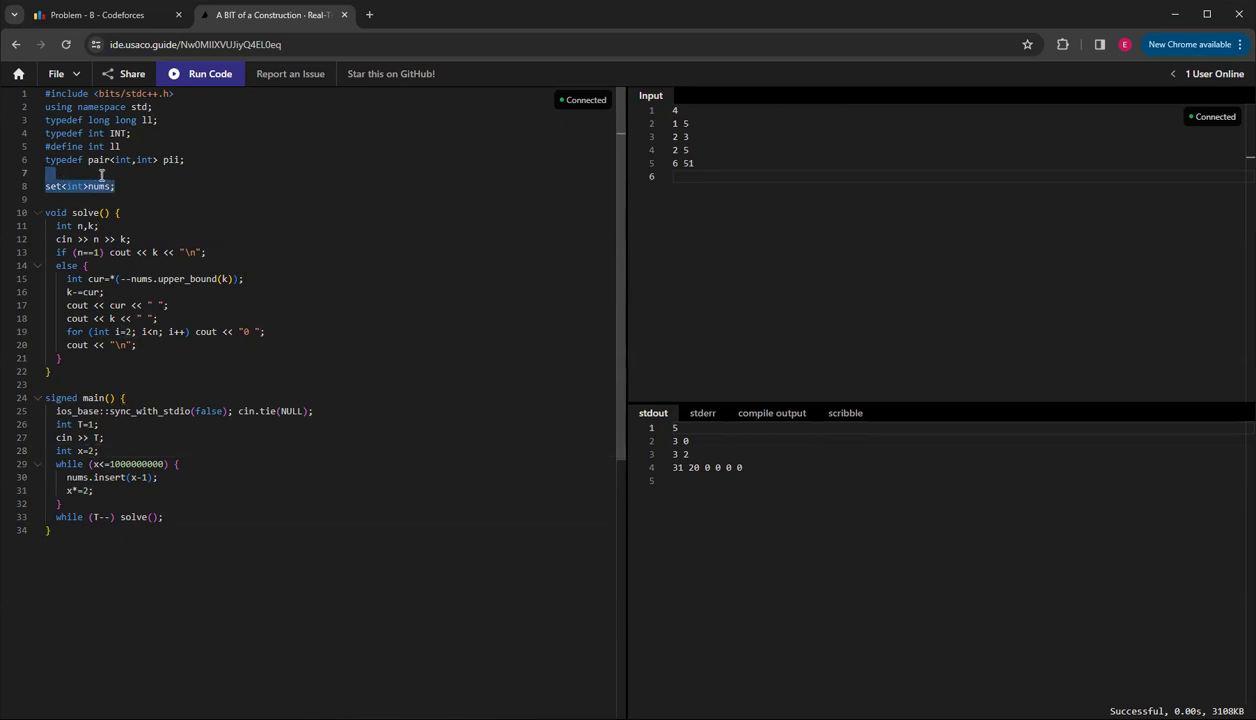
{"action": "left_click", "coordinate": [116, 464]}
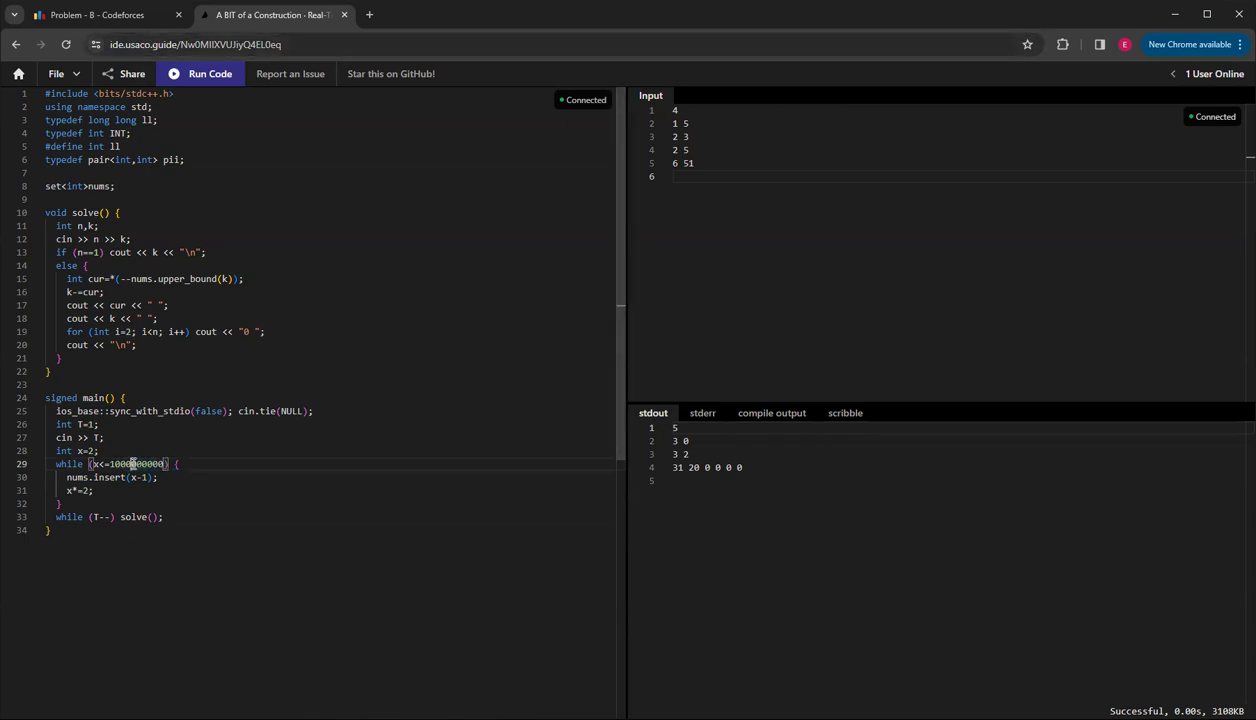
{"action": "left_click", "coordinate": [90, 14]}
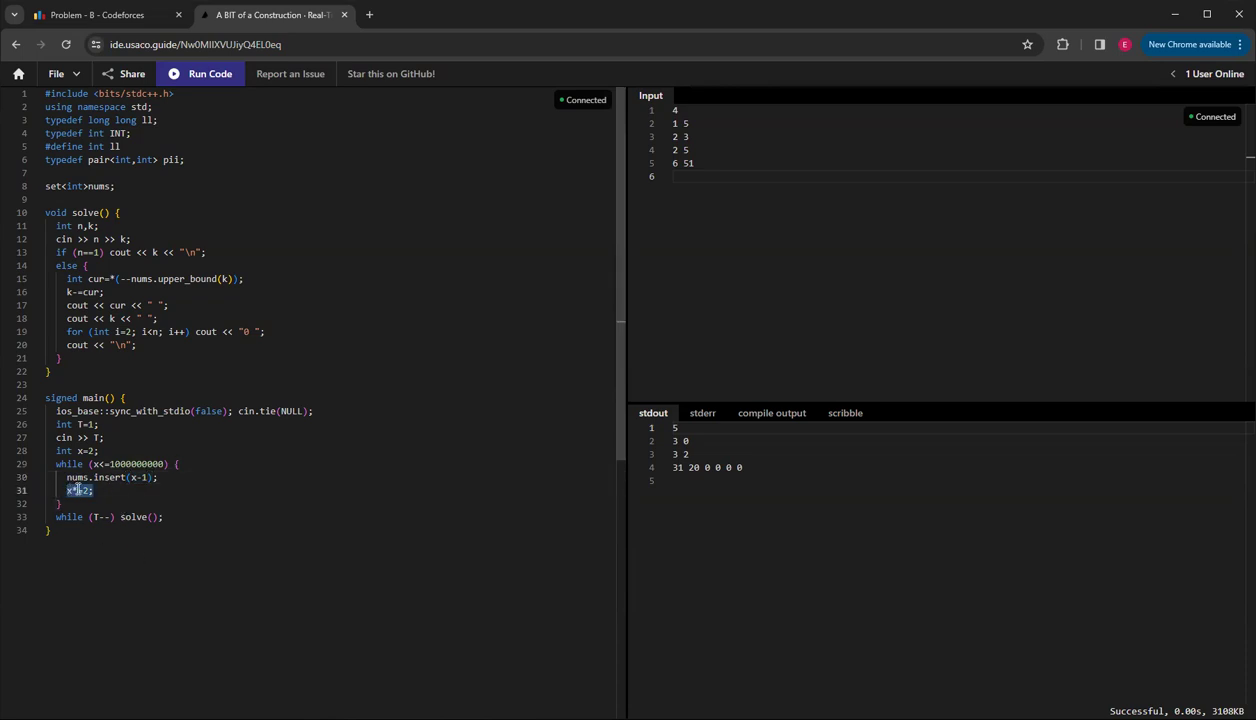
{"action": "left_click_drag", "start_coordinate": [80, 490], "coordinate": [60, 516]}
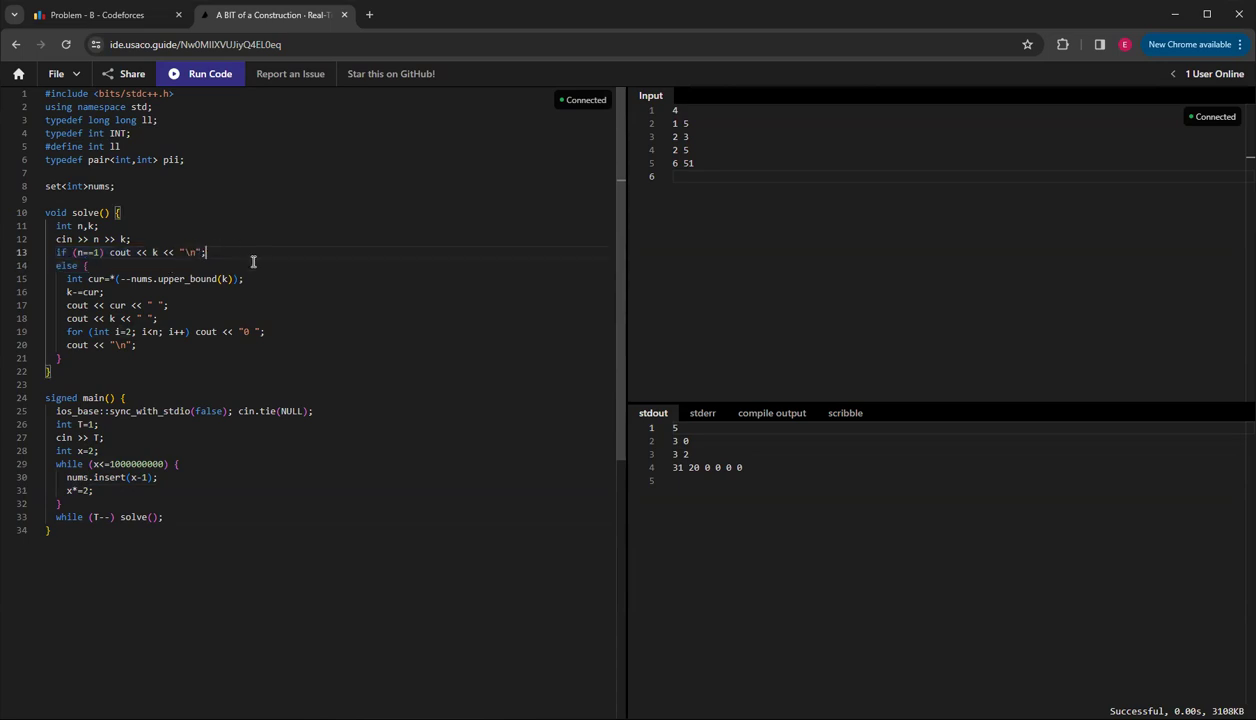
{"action": "mouse_move", "coordinate": [148, 300]}
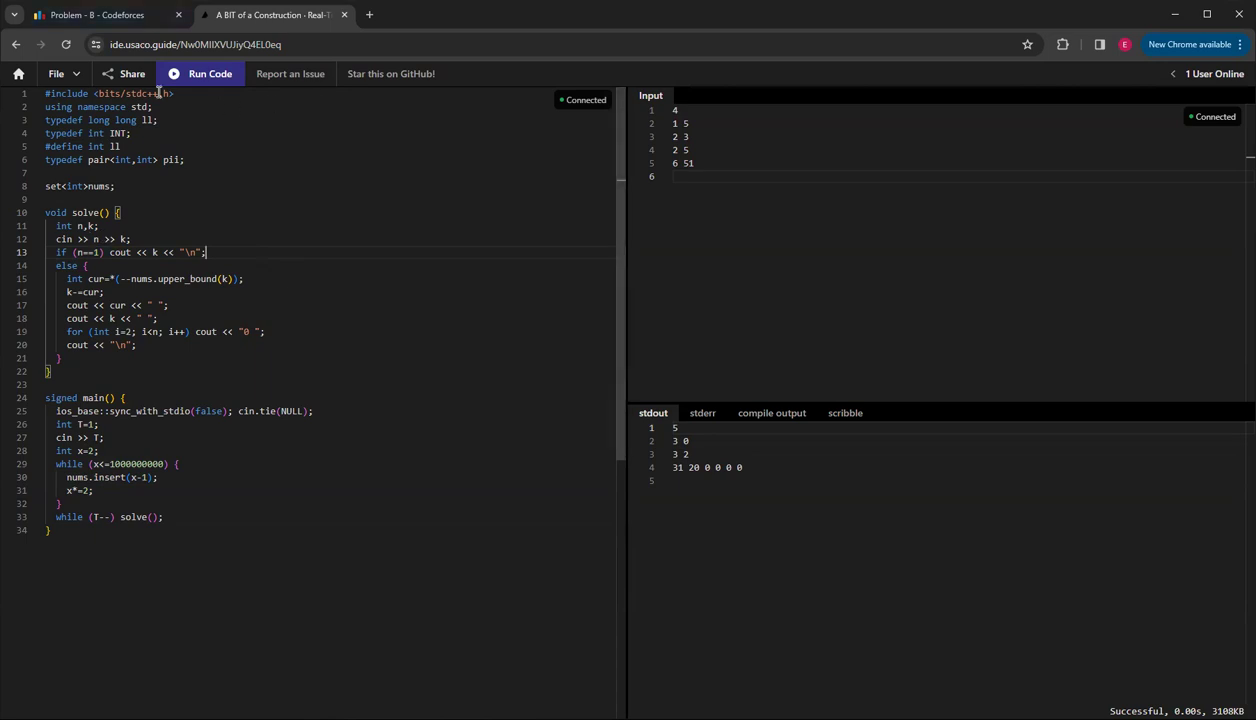
{"action": "mouse_move", "coordinate": [476, 228]}
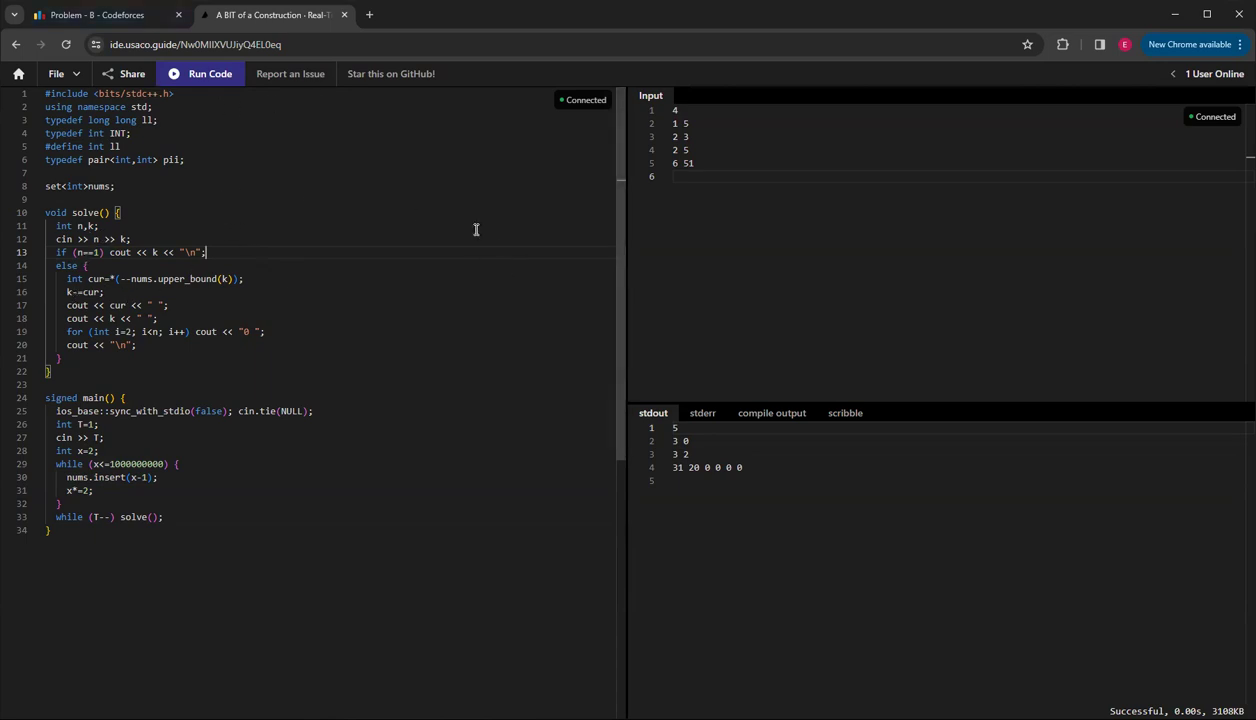
{"action": "mouse_move", "coordinate": [484, 268]}
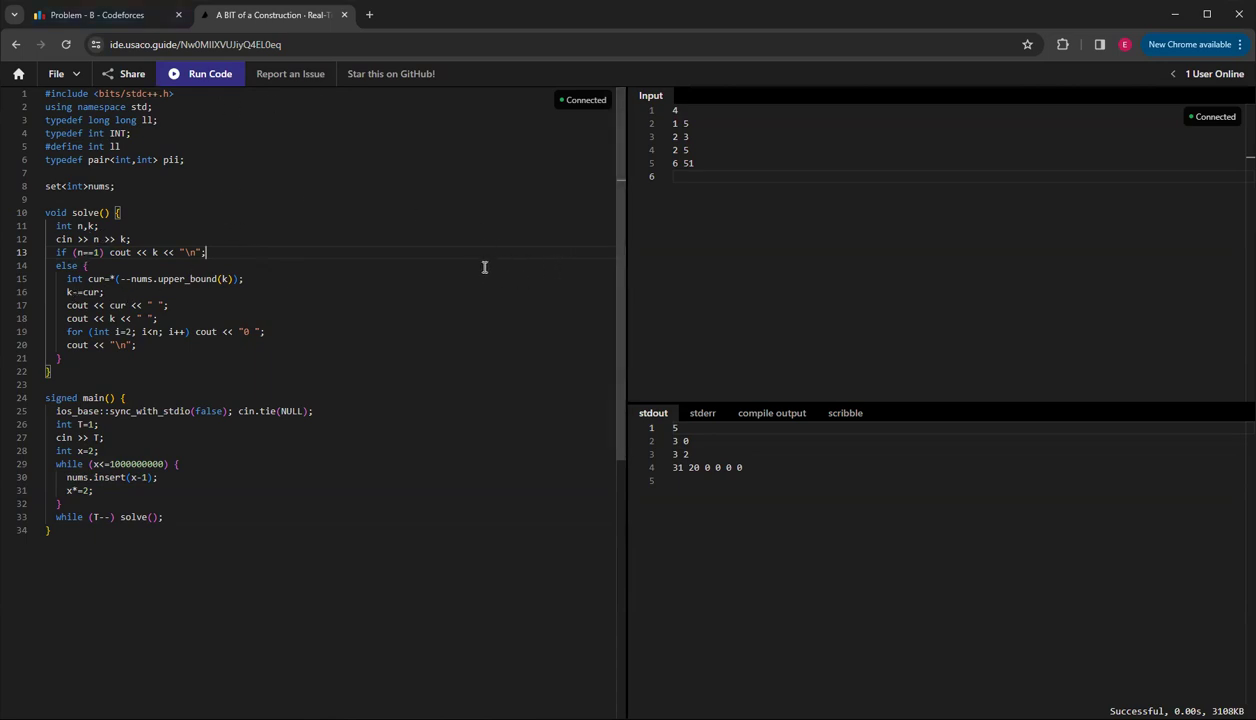
{"action": "mouse_move", "coordinate": [144, 300]}
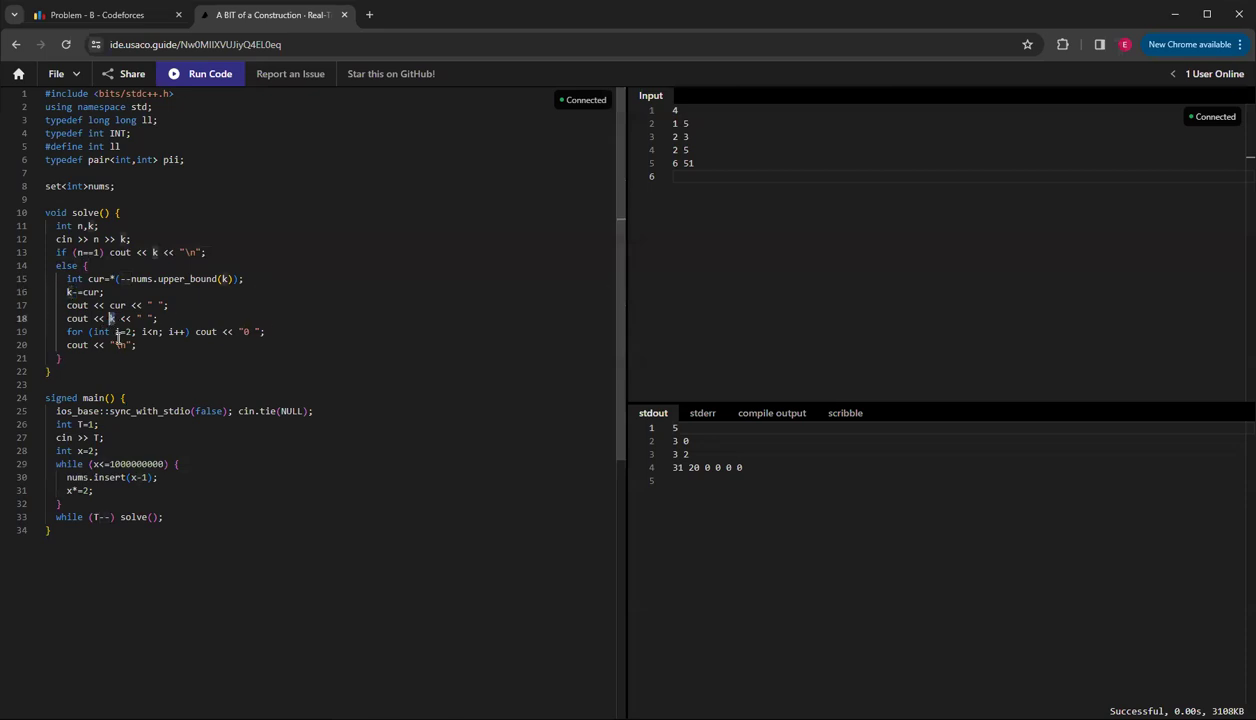
{"action": "left_click_drag", "start_coordinate": [68, 332], "coordinate": [170, 332]}
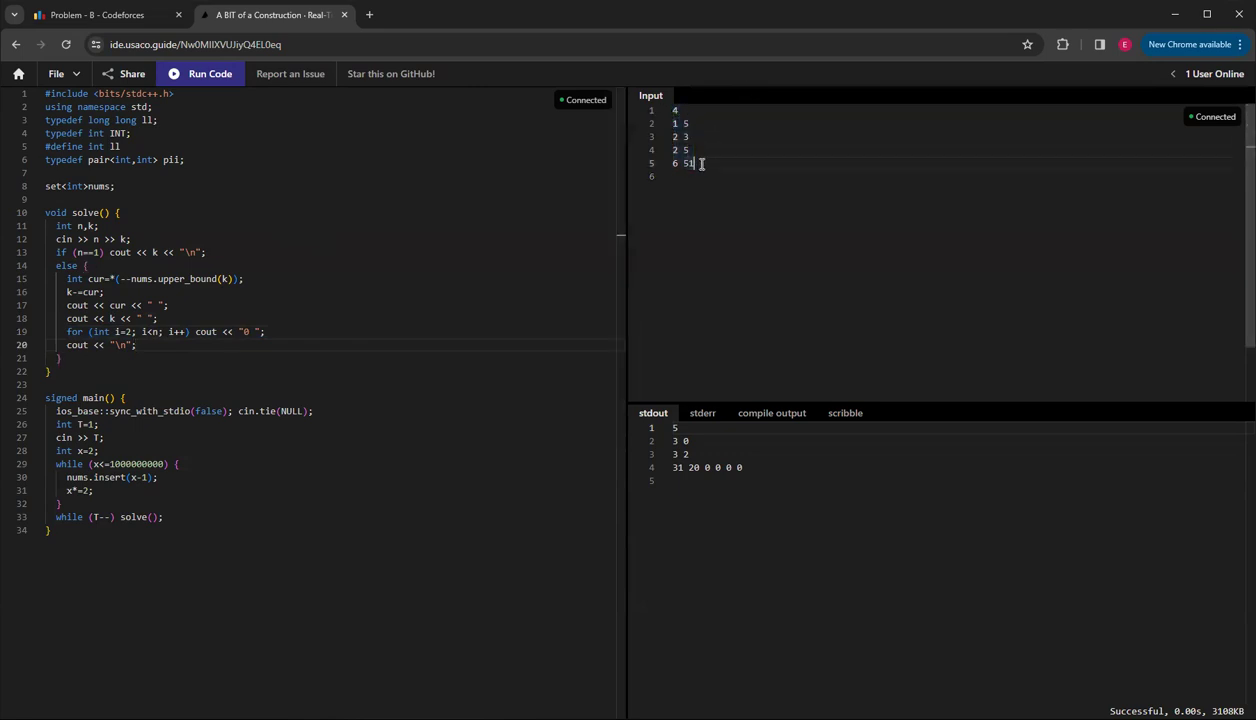
{"action": "mouse_move", "coordinate": [718, 380]}
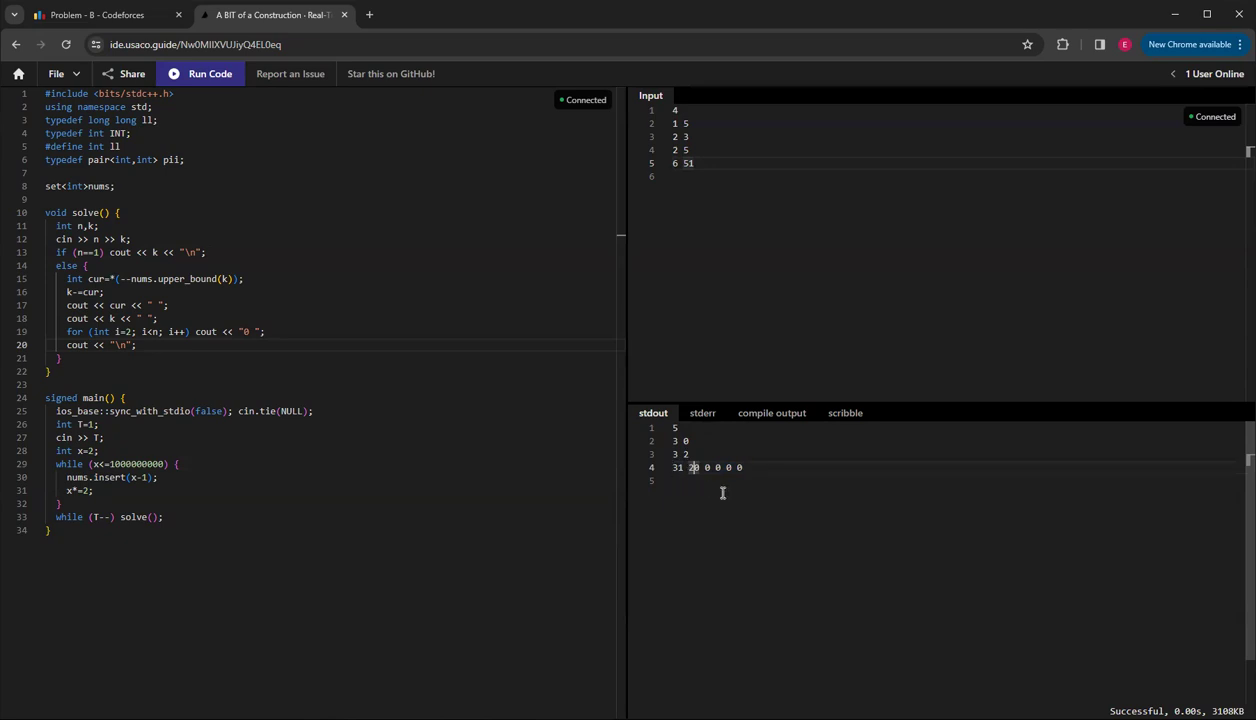
{"action": "mouse_move", "coordinate": [732, 496]}
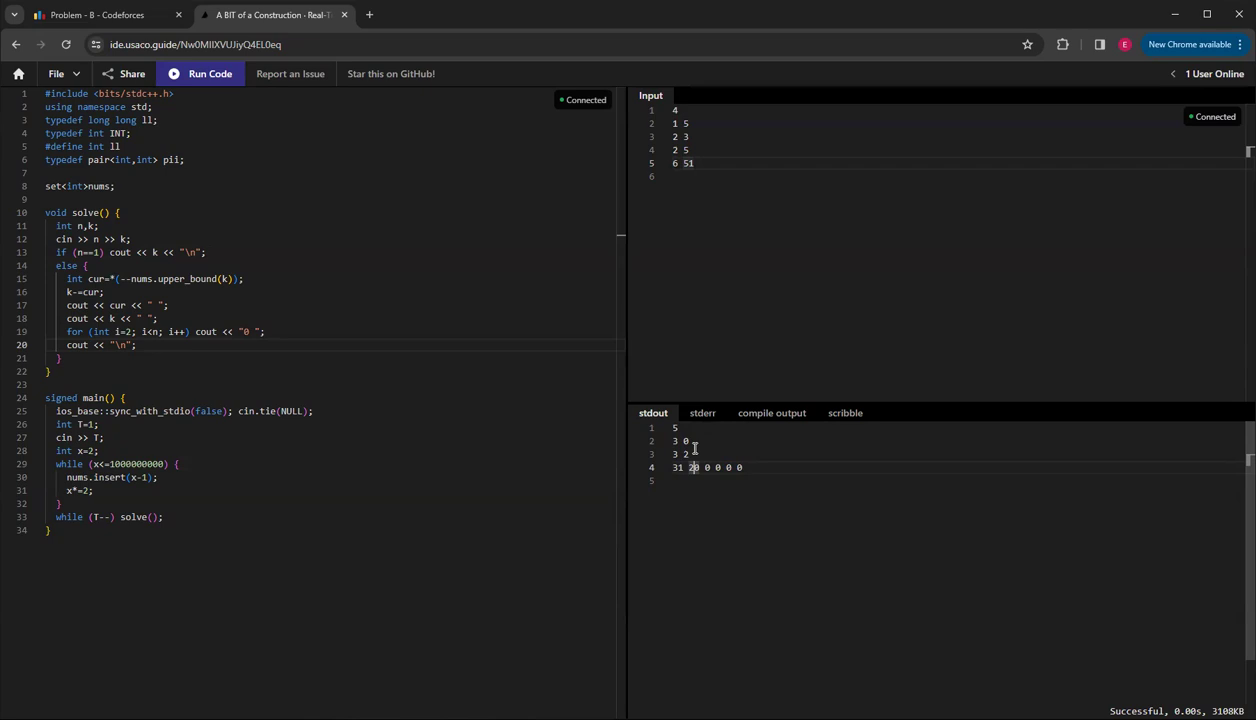
{"action": "mouse_move", "coordinate": [882, 336]}
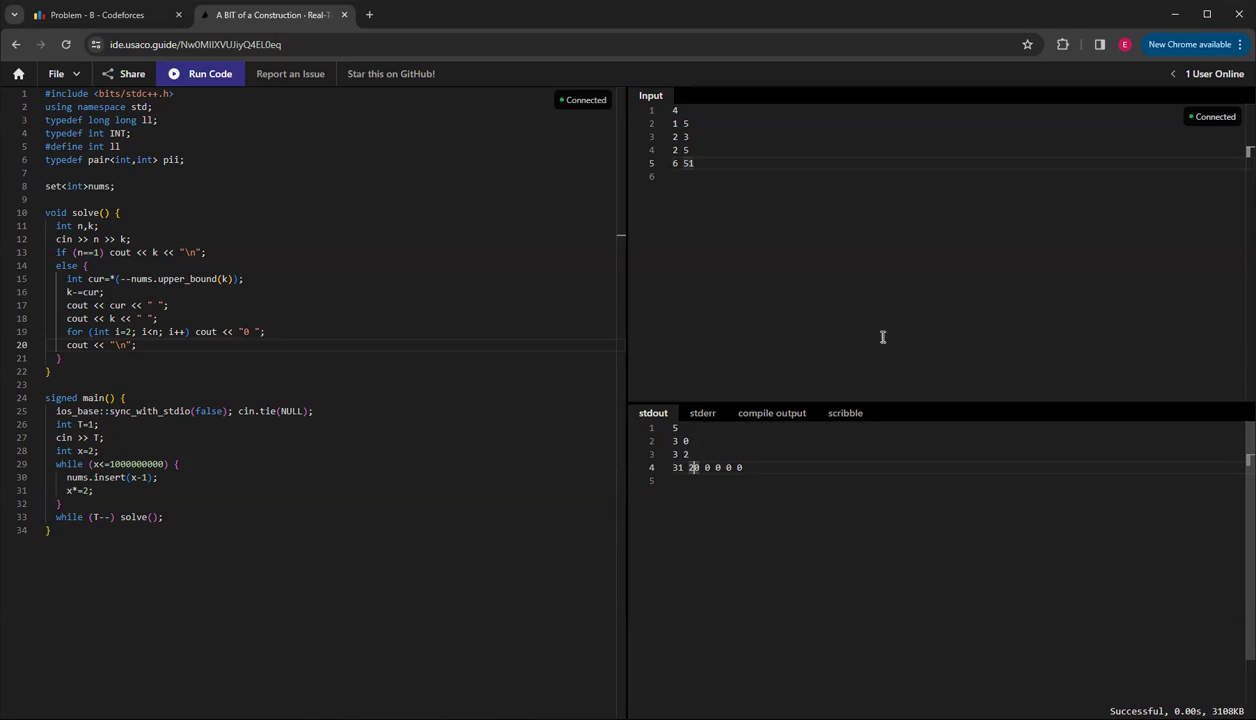
Step: Return to the Codeforces problem page after checking the sample output
{"action": "left_click", "coordinate": [90, 14]}
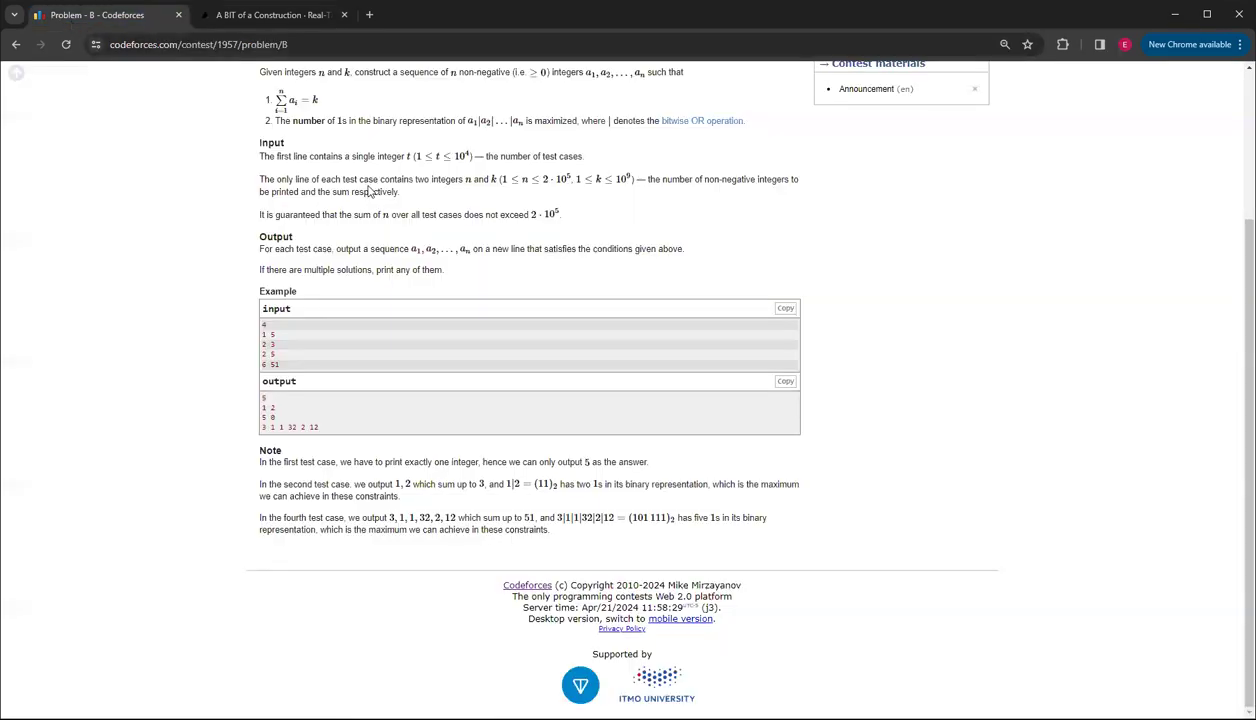
{"action": "mouse_move", "coordinate": [456, 152]}
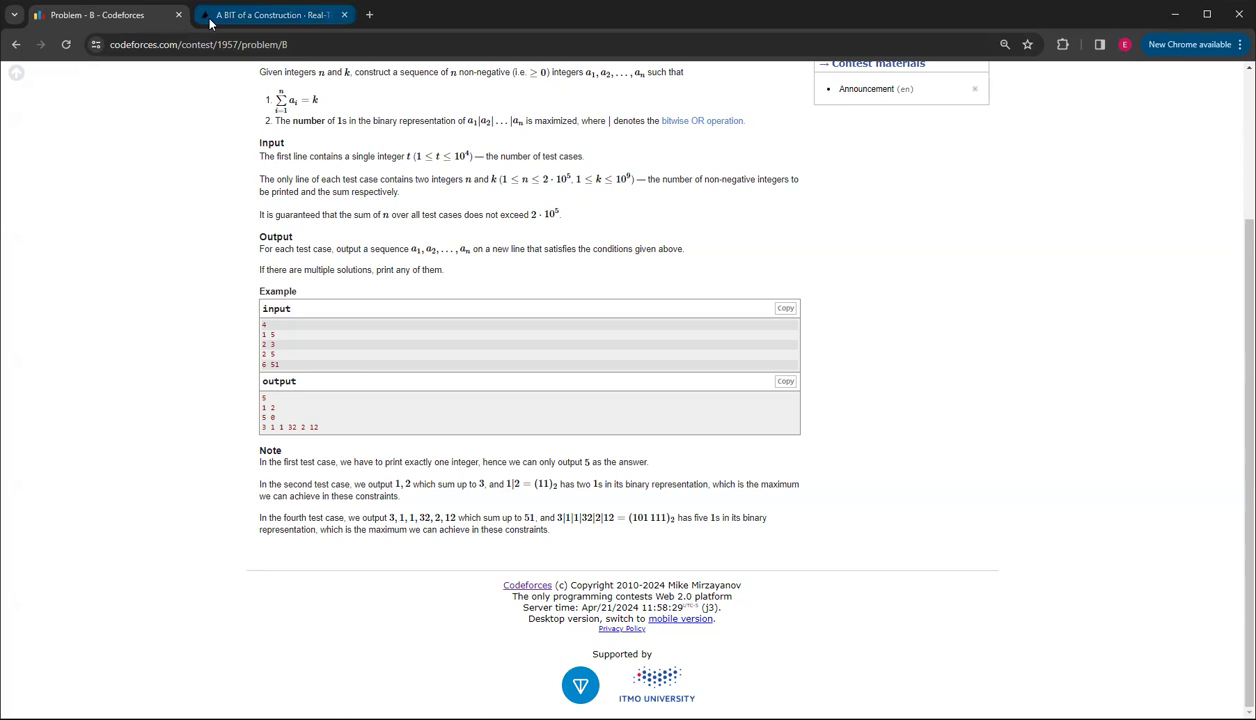
Step: Return to the C++ solution and its output in USACO Guide IDE
{"action": "left_click", "coordinate": [96, 14]}
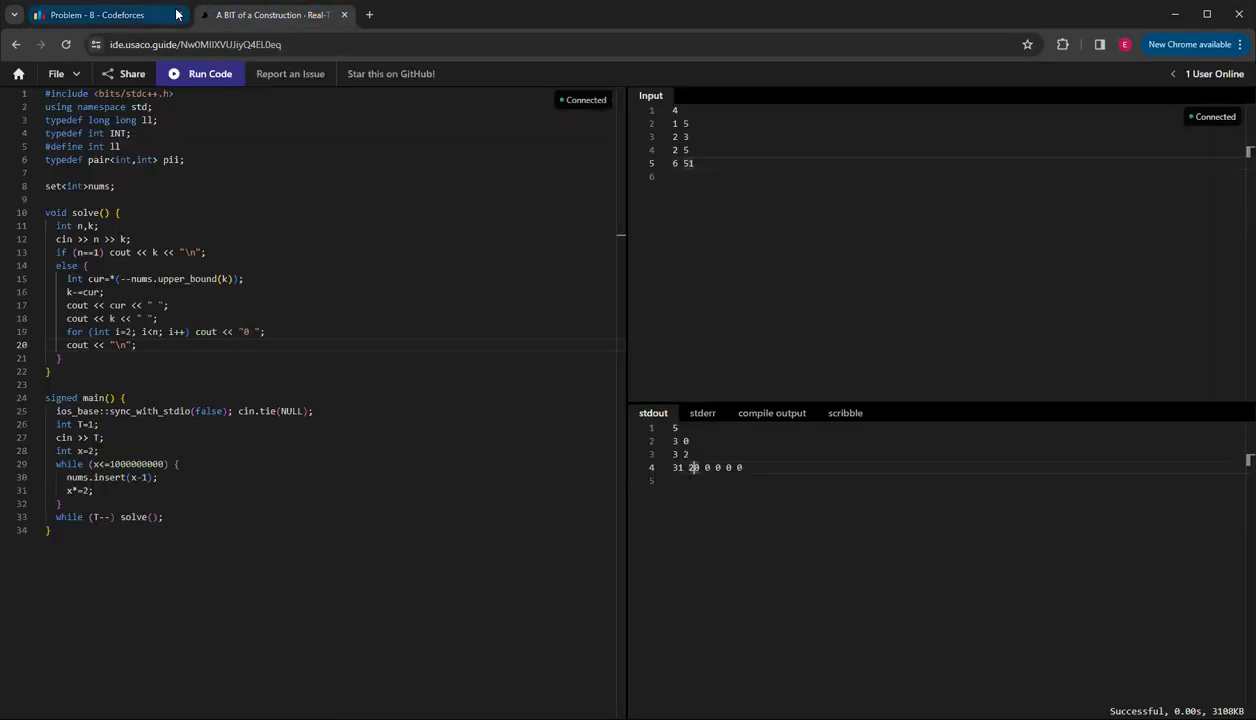